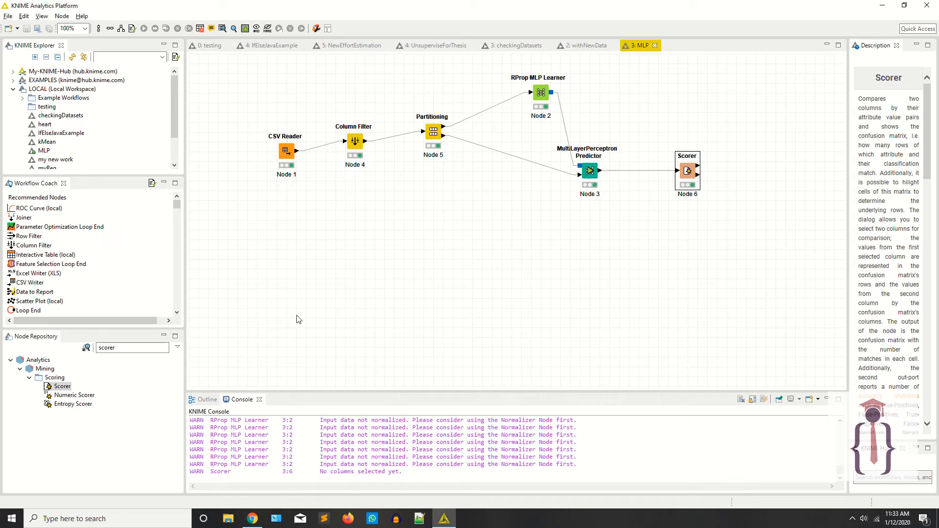
- Bring KNIME to the front and create a new KNIME Workflow named 'dicisionTree'
click(252, 518)
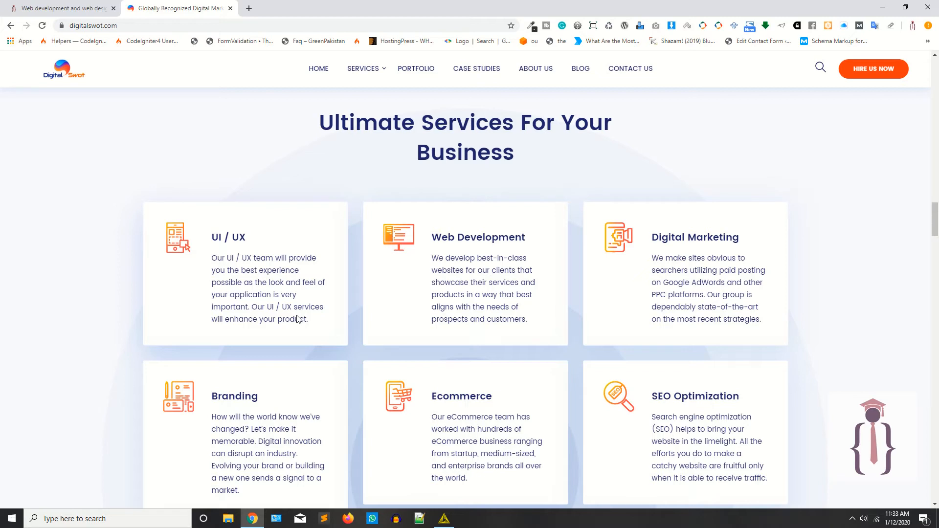
mouse_move(276, 281)
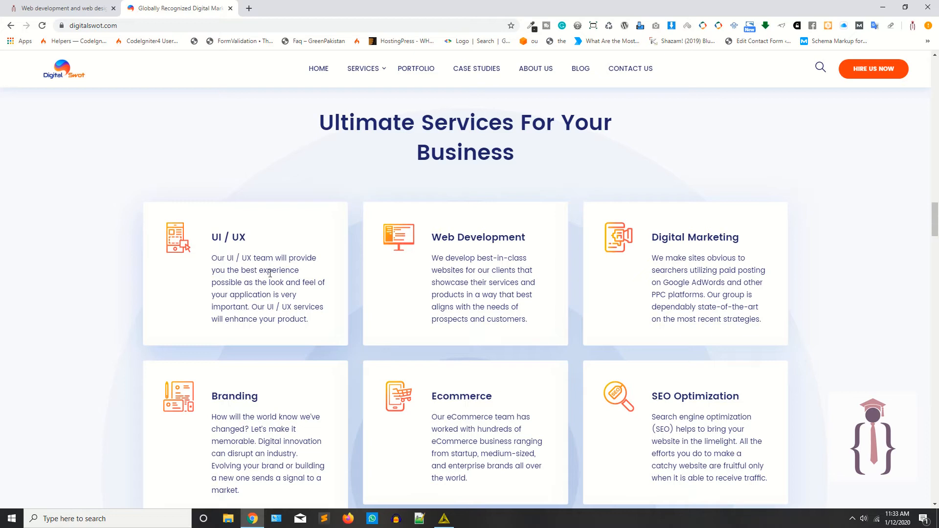
click(419, 518)
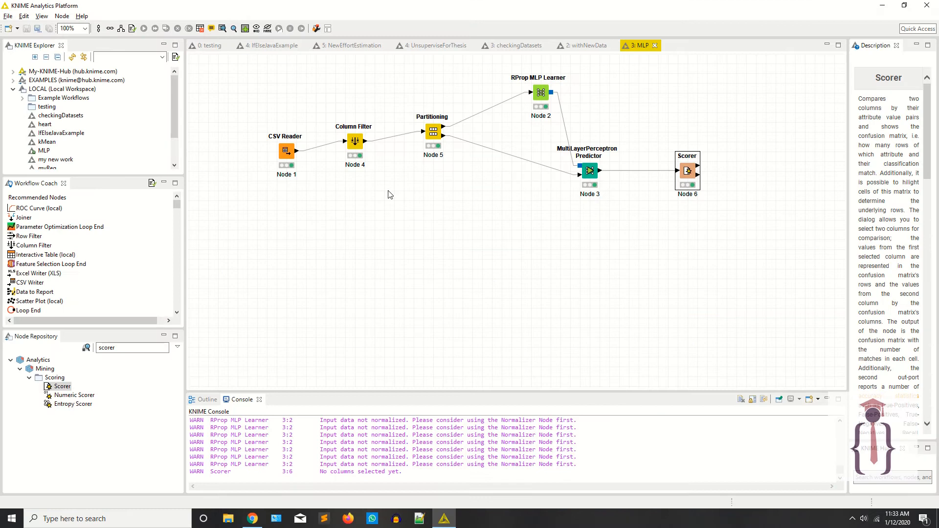
mouse_move(422, 202)
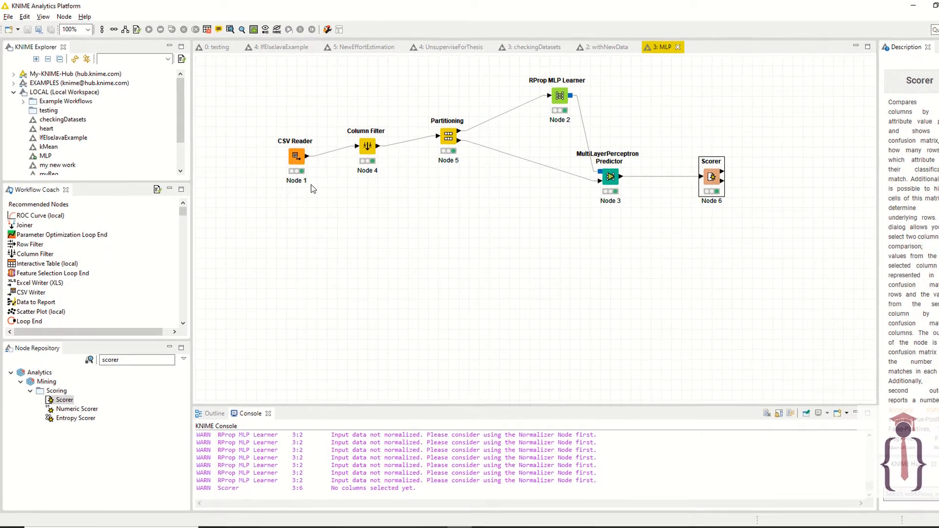
click(10, 29)
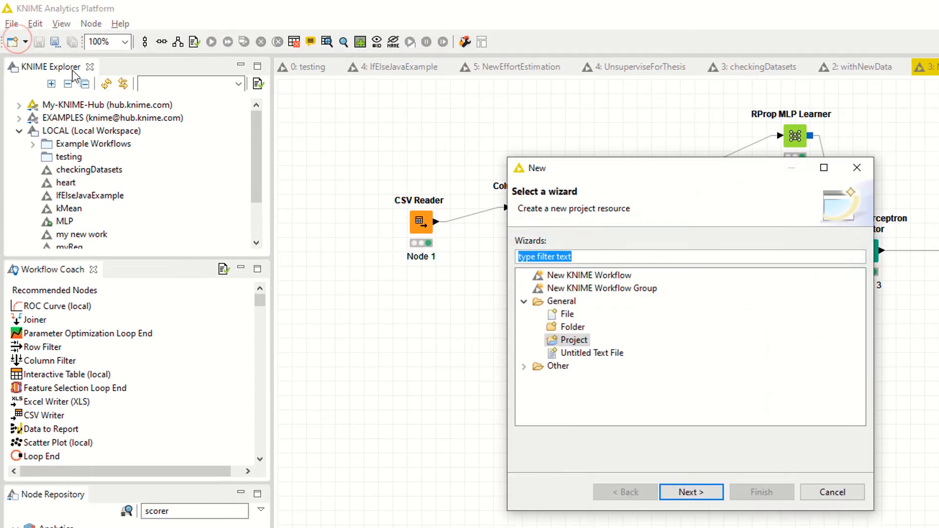
click(11, 23)
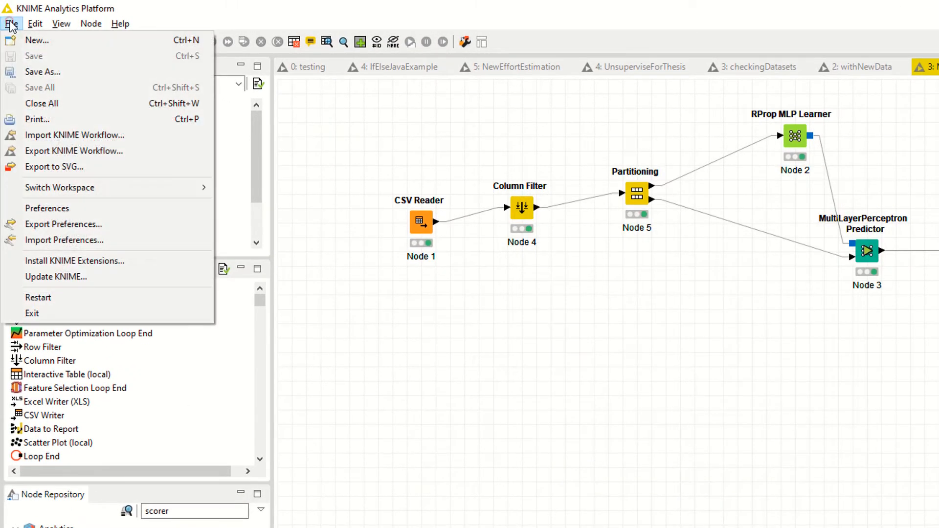
click(35, 40)
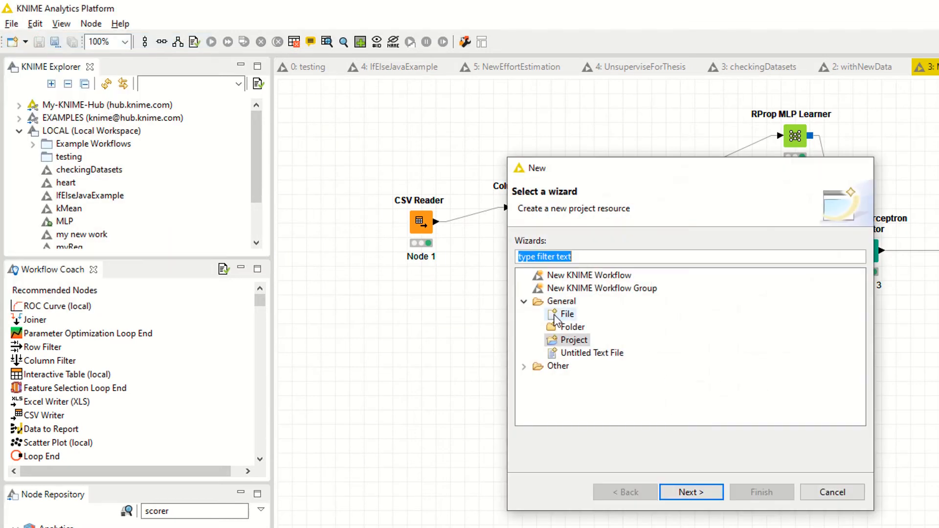
click(25, 42)
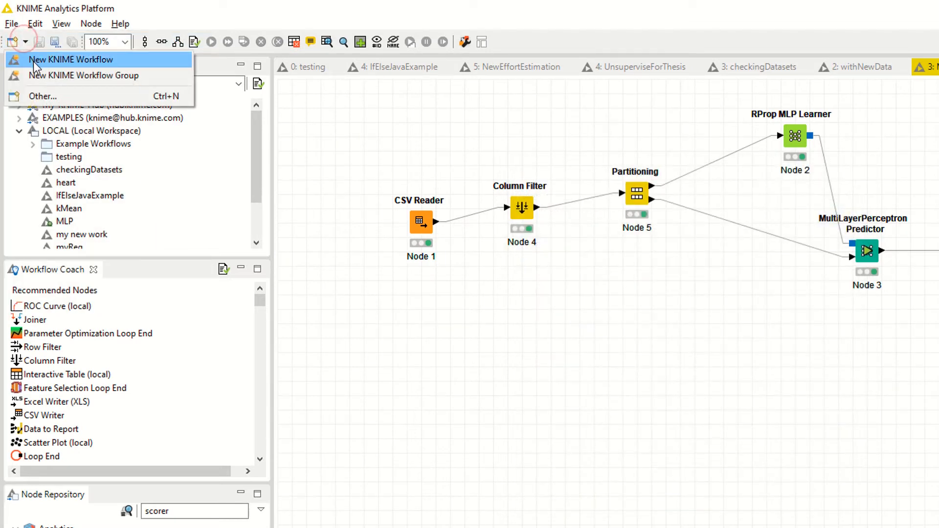
click(72, 60)
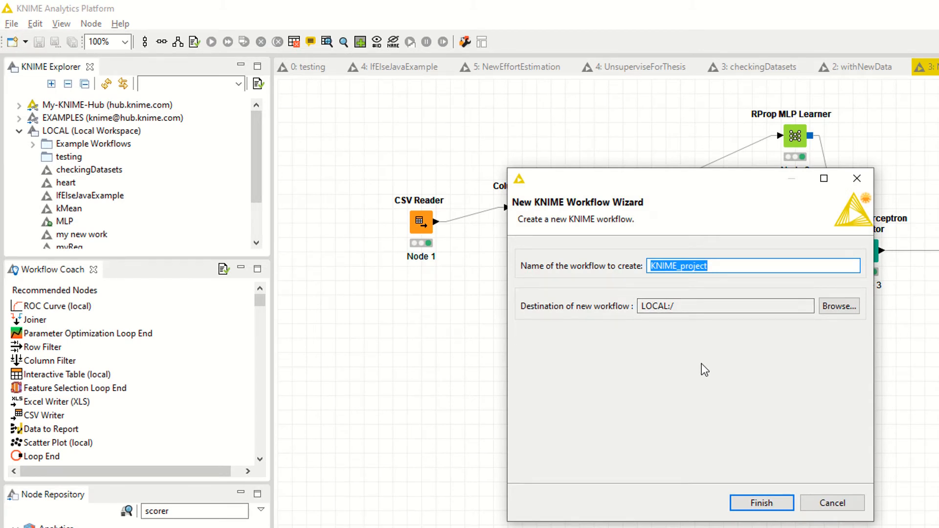
text(dici)
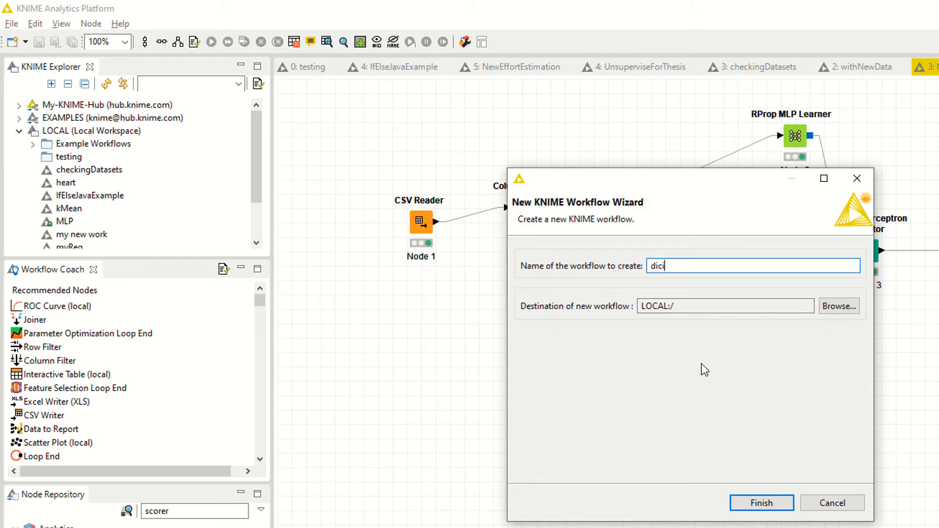
text(sion)
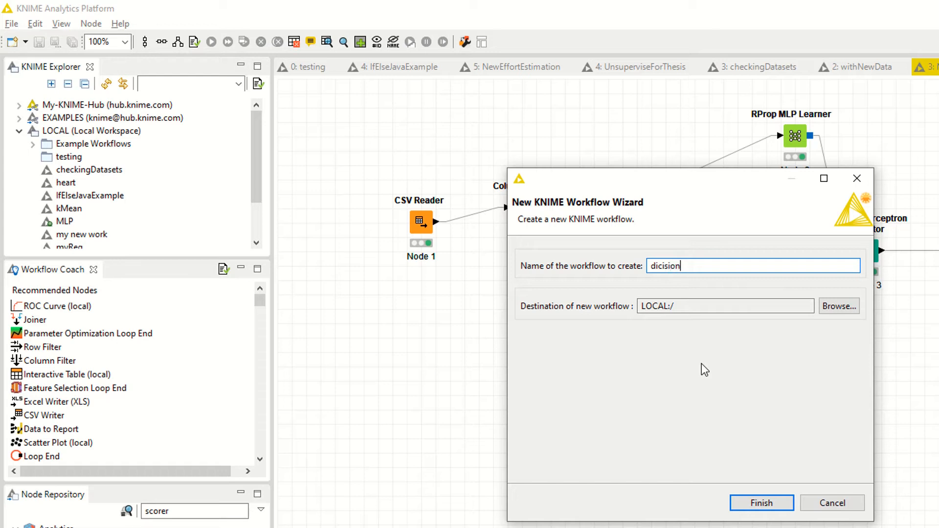
text(Tree)
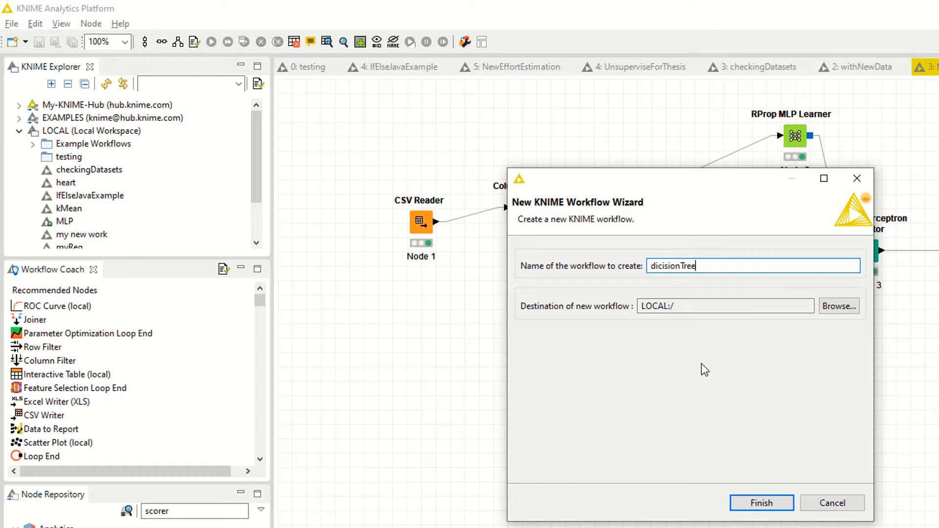
click(762, 502)
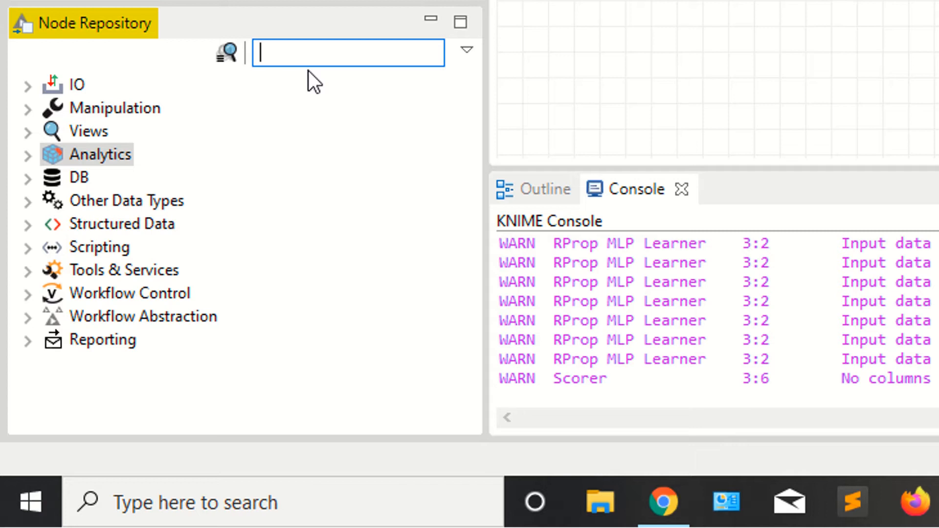
- Search the Node Repository for 'reader' to list the reader nodes
text(c)
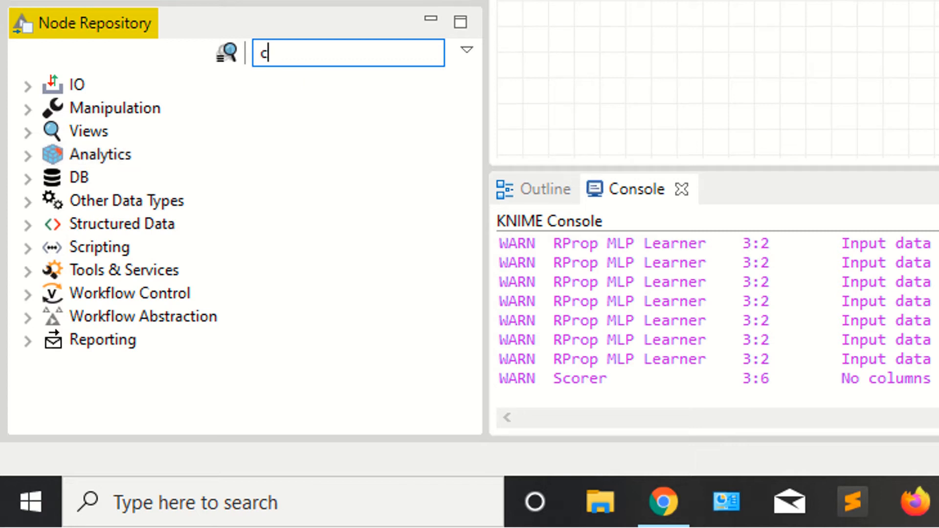
text(reader)
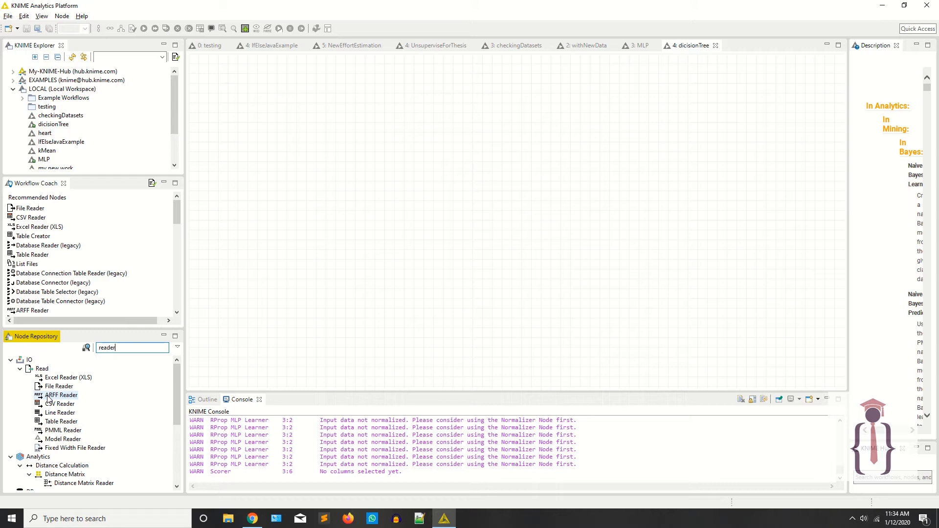
mouse_move(67, 412)
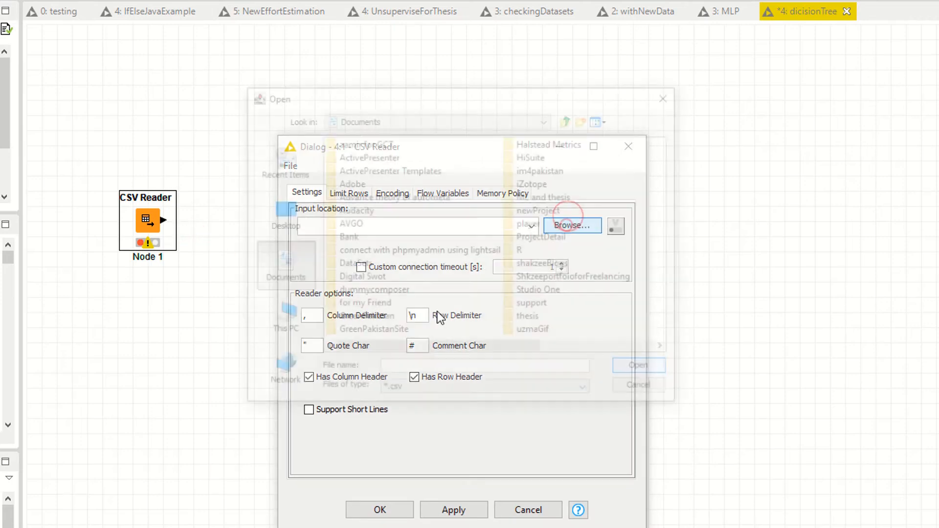
- Point CSV Reader at thesis/Results/Unsupervise Learning/k-mean cluster/AfterClustringDataSet.csv, Has Row Header off
click(571, 225)
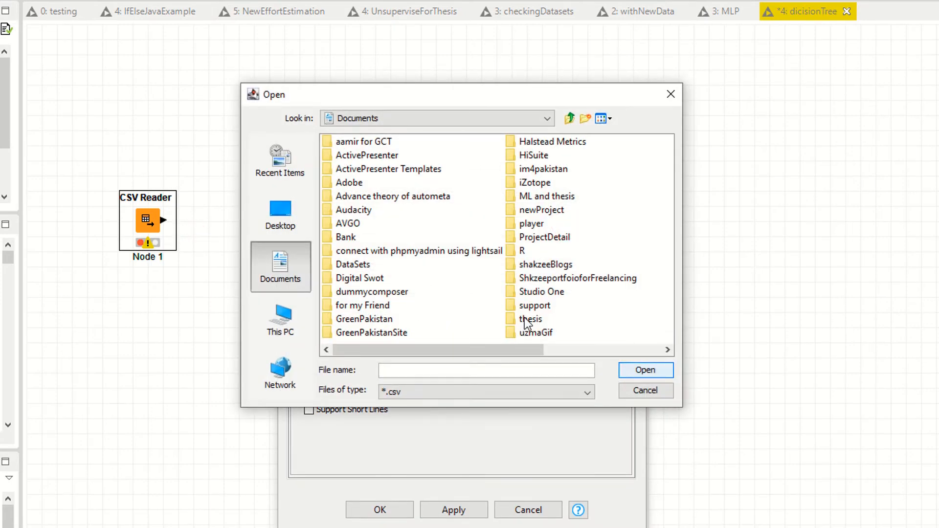
click(529, 318)
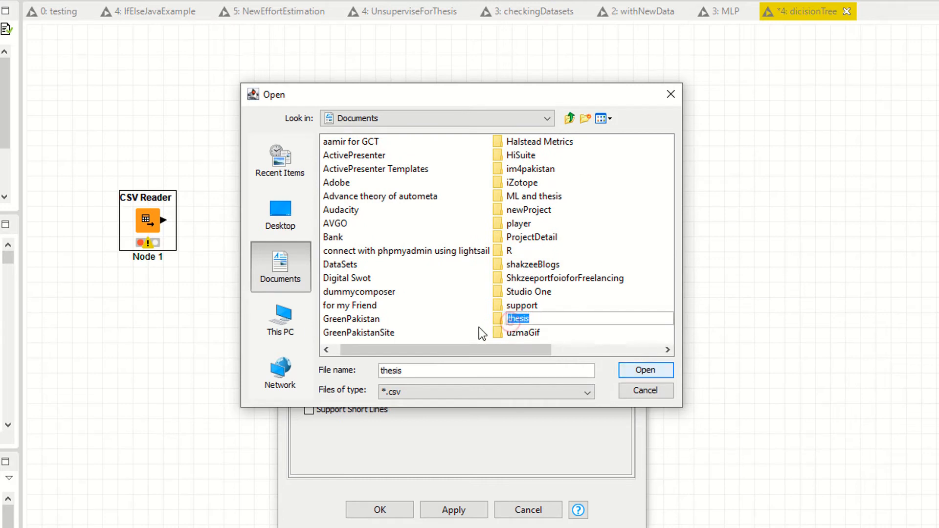
double_click(517, 318)
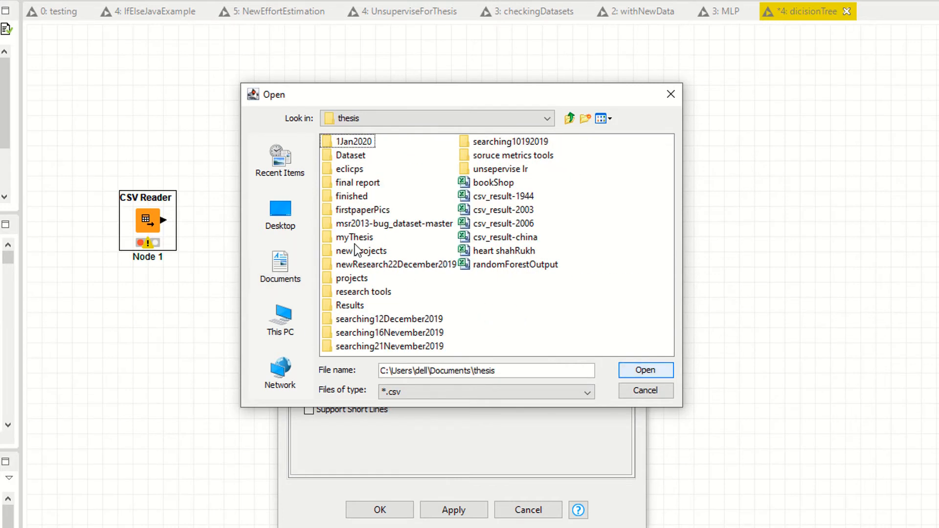
click(364, 292)
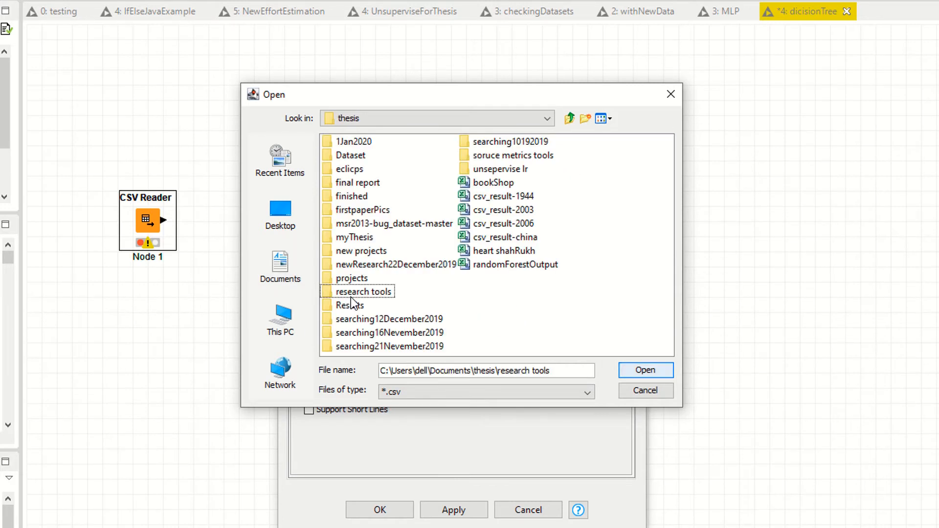
double_click(389, 319)
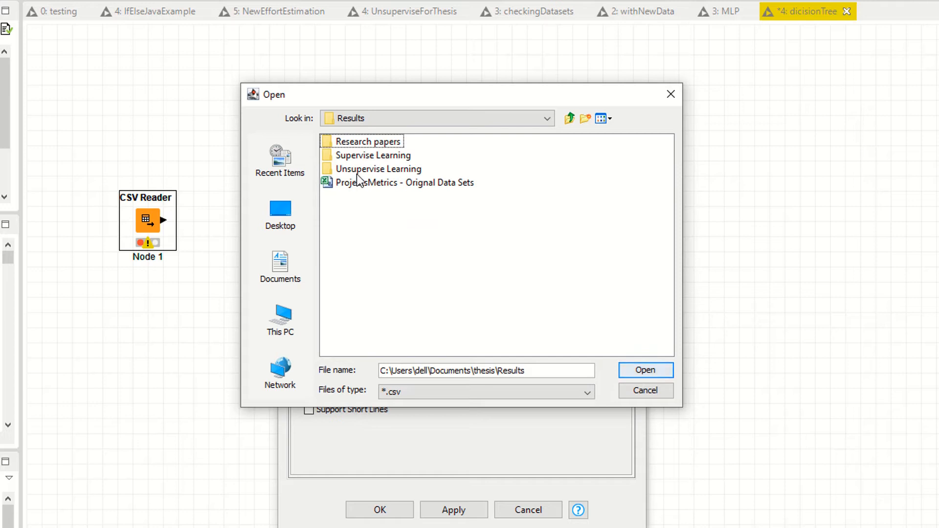
double_click(379, 168)
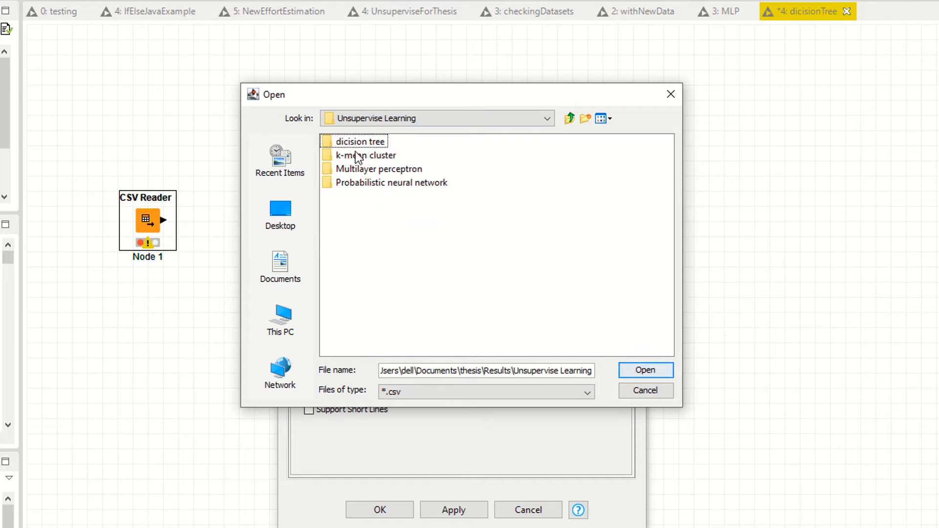
double_click(367, 155)
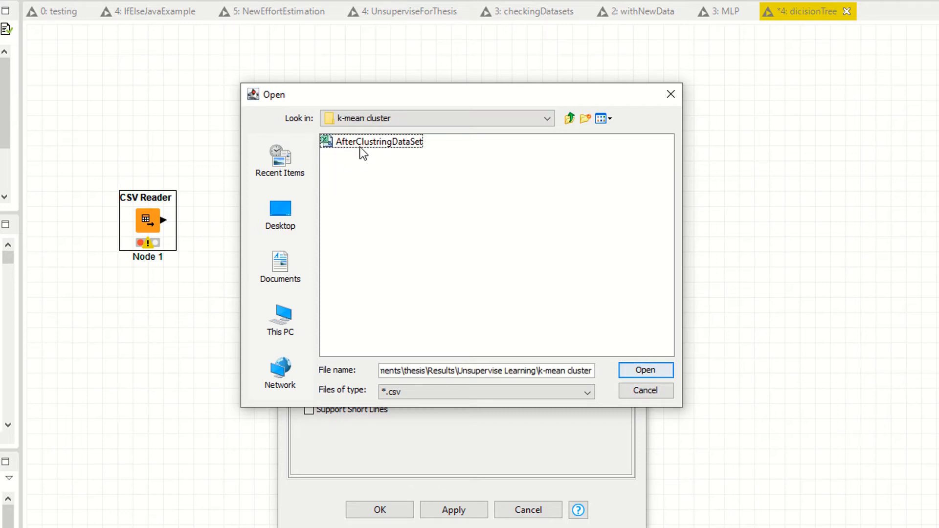
click(645, 370)
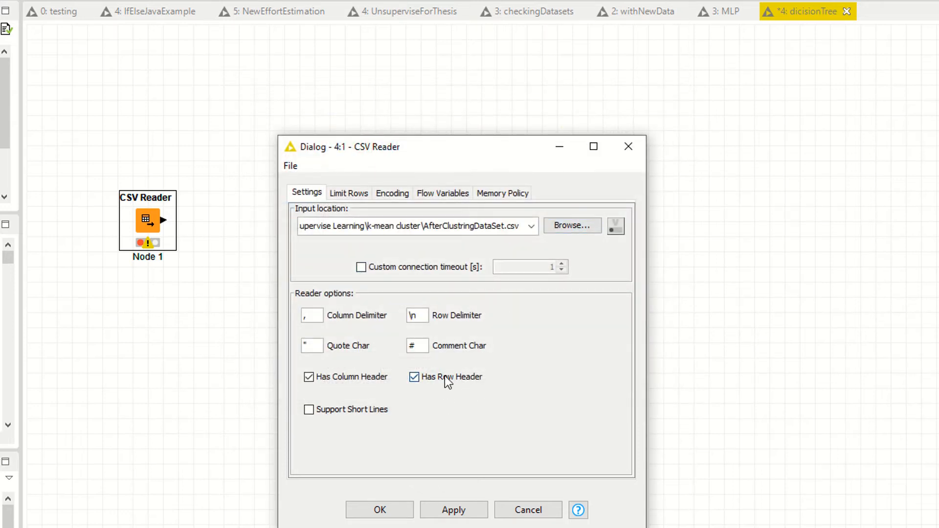
click(414, 376)
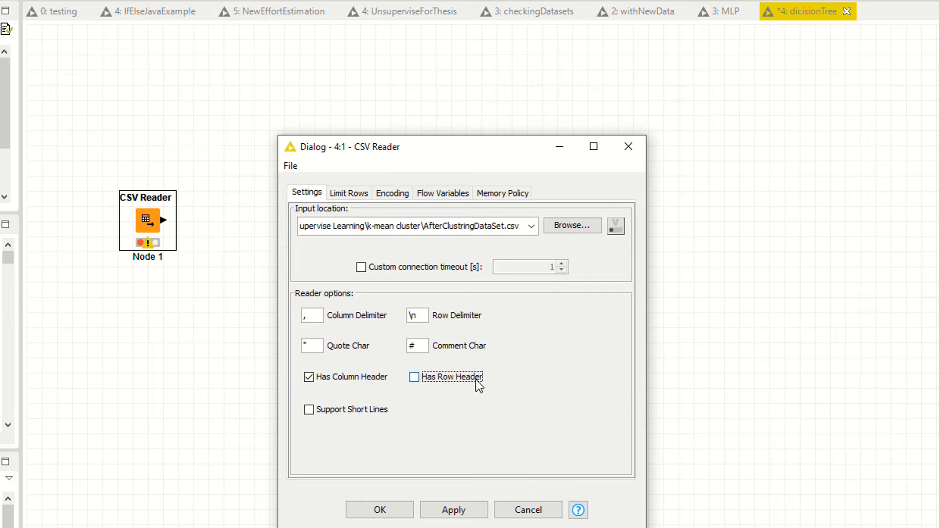
mouse_move(448, 388)
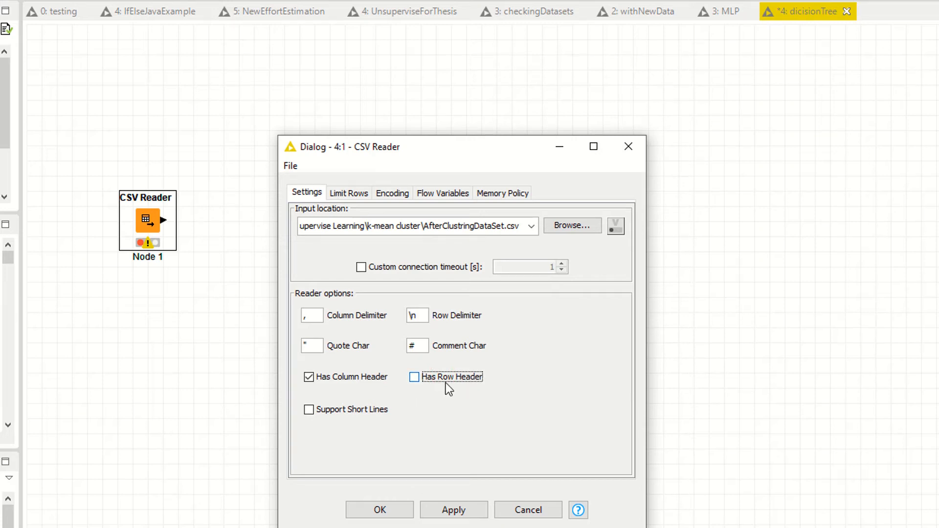
mouse_move(435, 389)
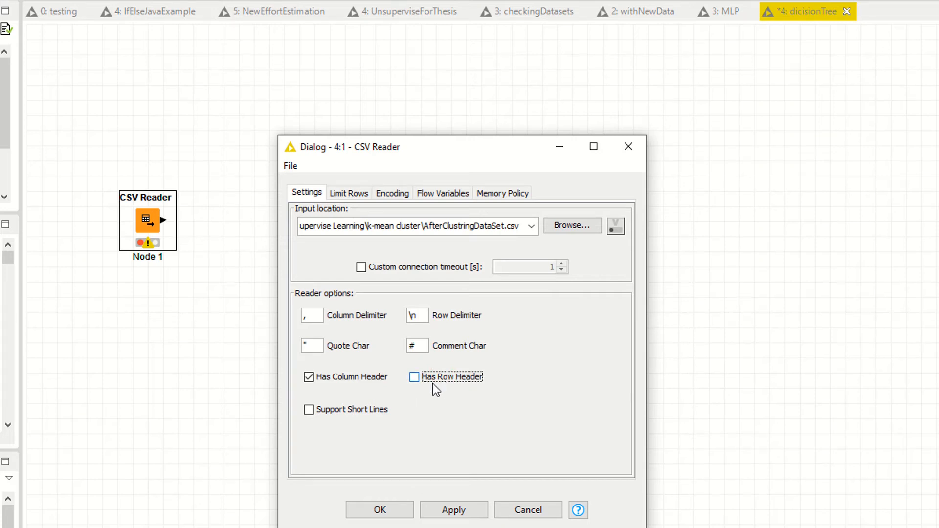
mouse_move(451, 388)
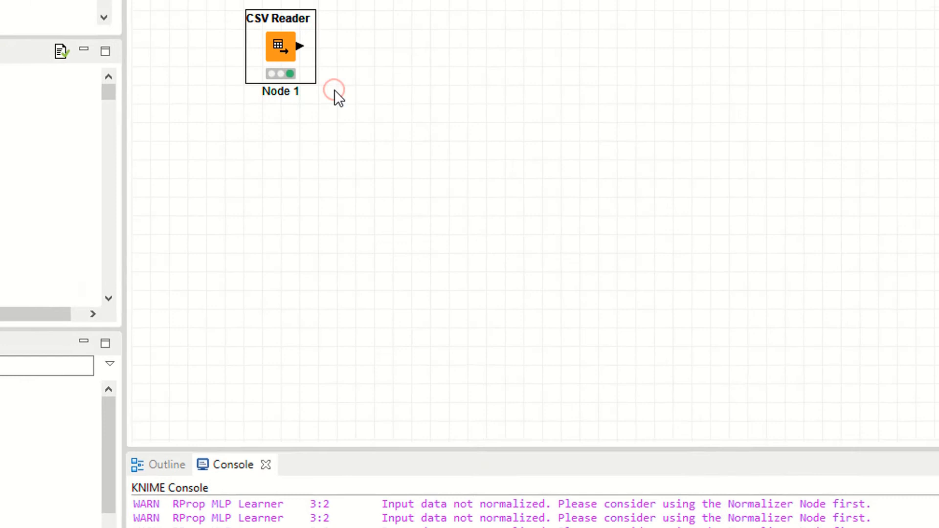
right_click(280, 46)
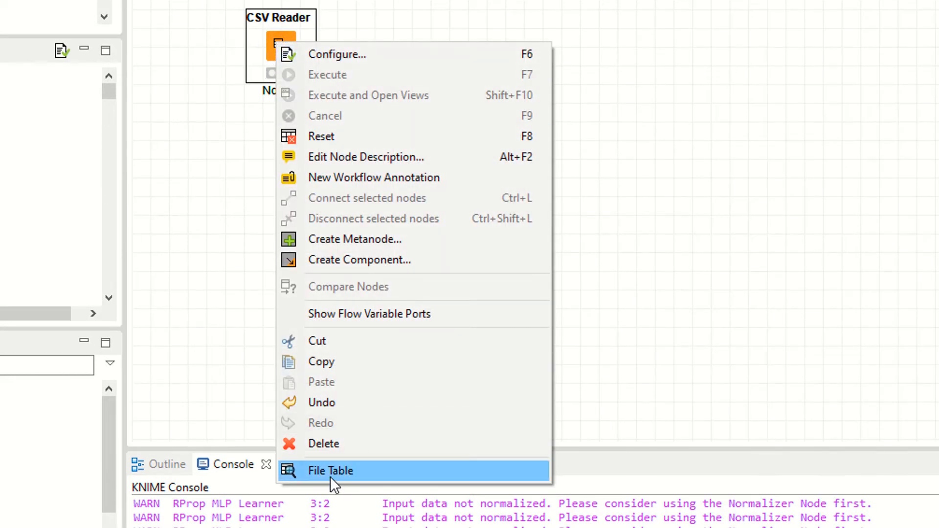
click(331, 470)
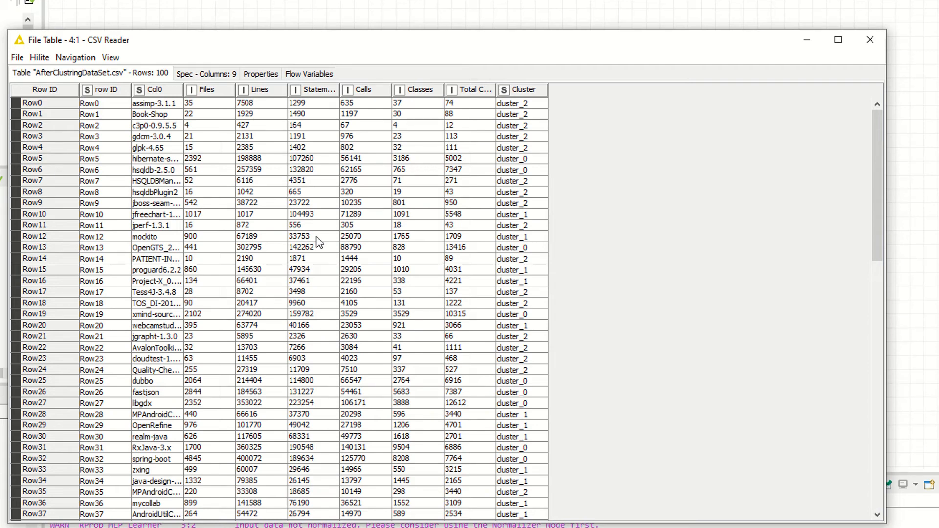
mouse_move(249, 314)
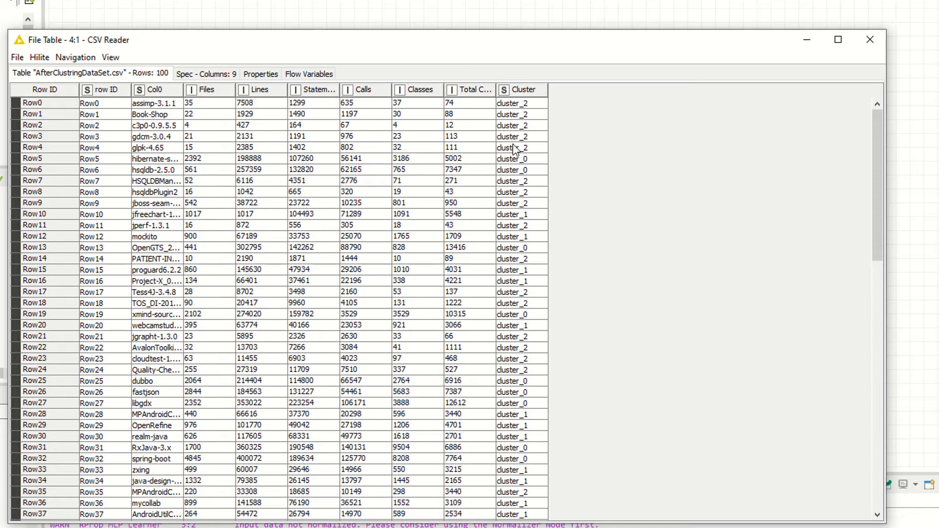
mouse_move(136, 276)
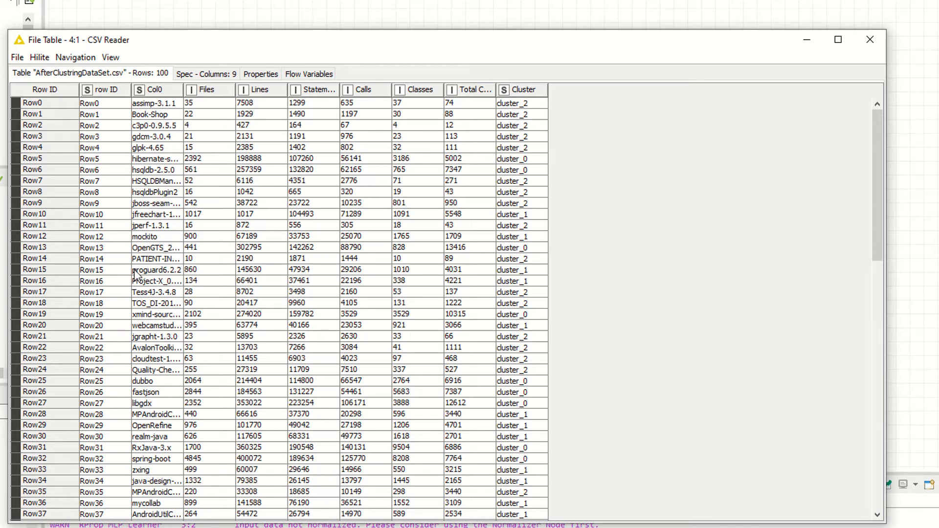
mouse_move(656, 194)
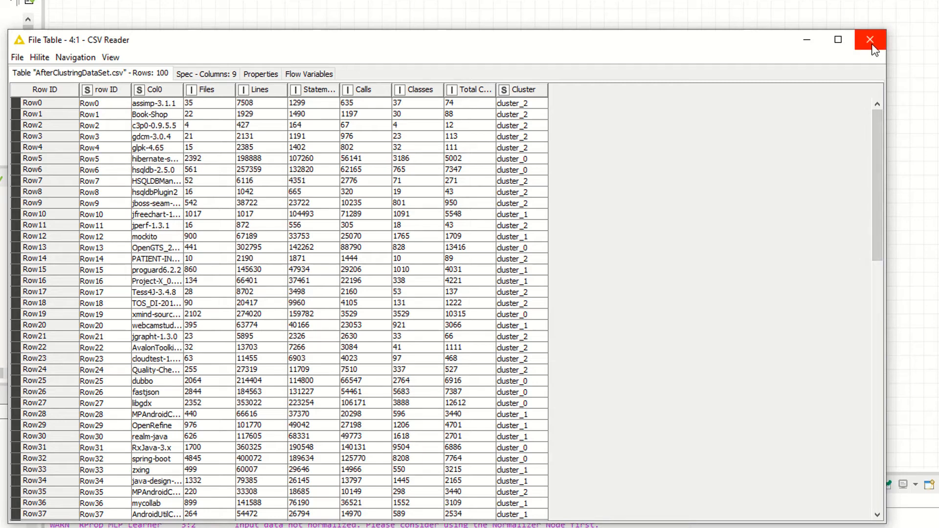
mouse_move(98, 106)
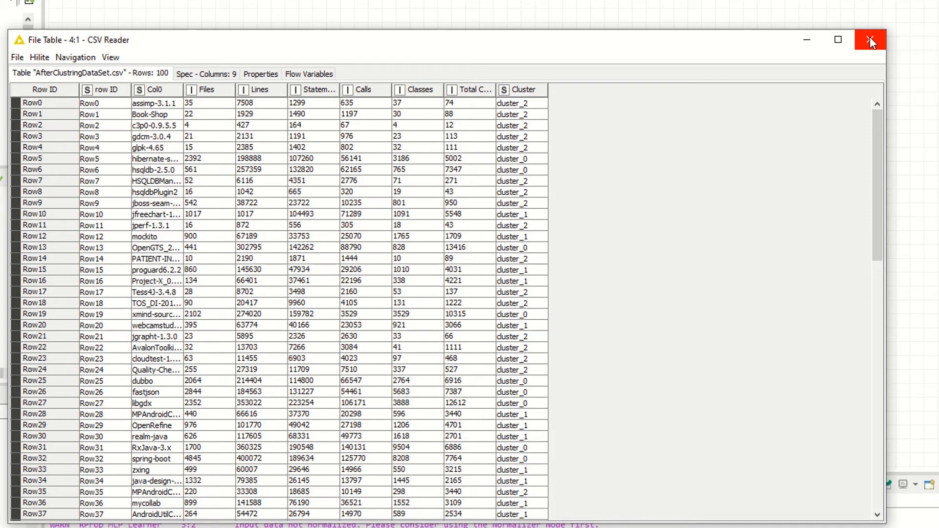
click(872, 40)
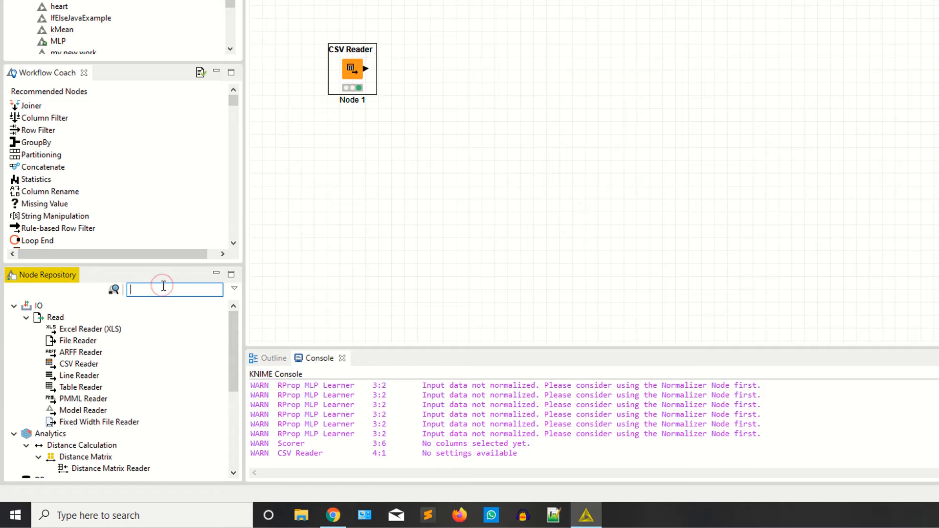
- Search 'filter' and confirm the Column Filter node's configuration with OK
text(filter)
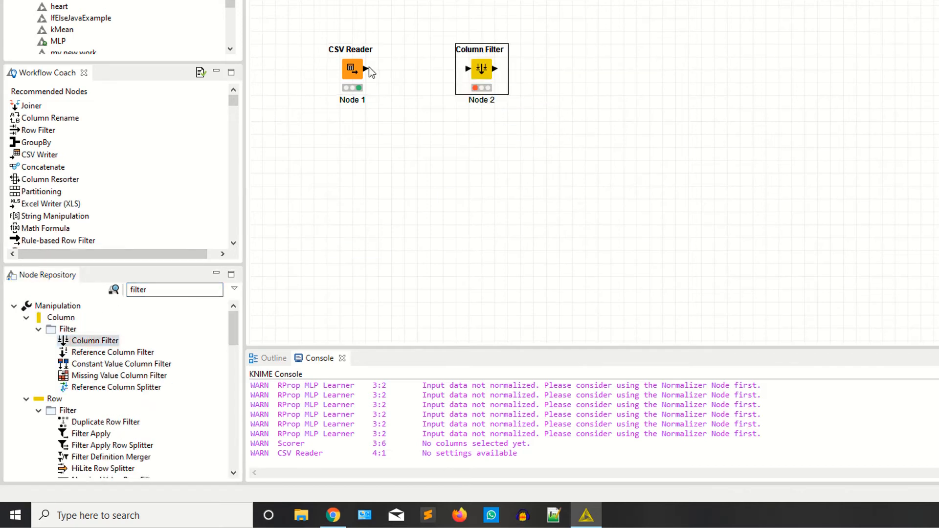
right_click(481, 68)
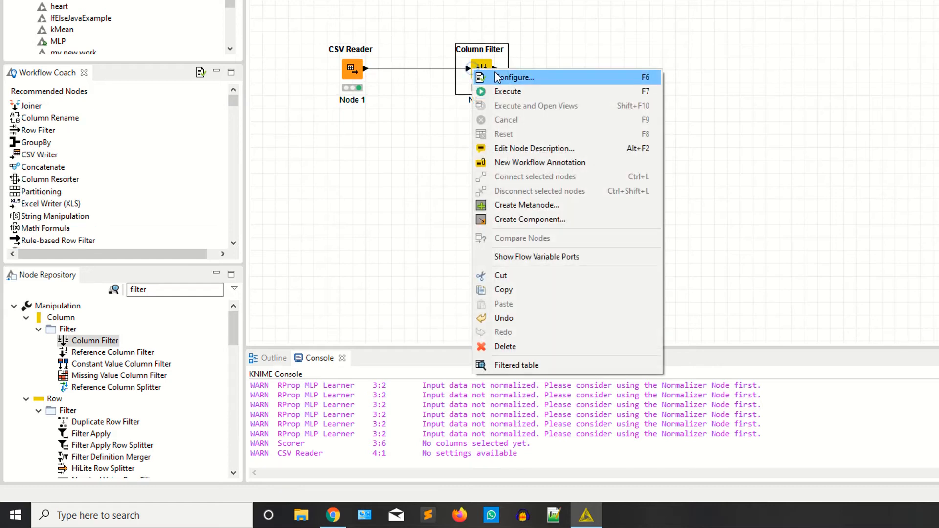
click(514, 77)
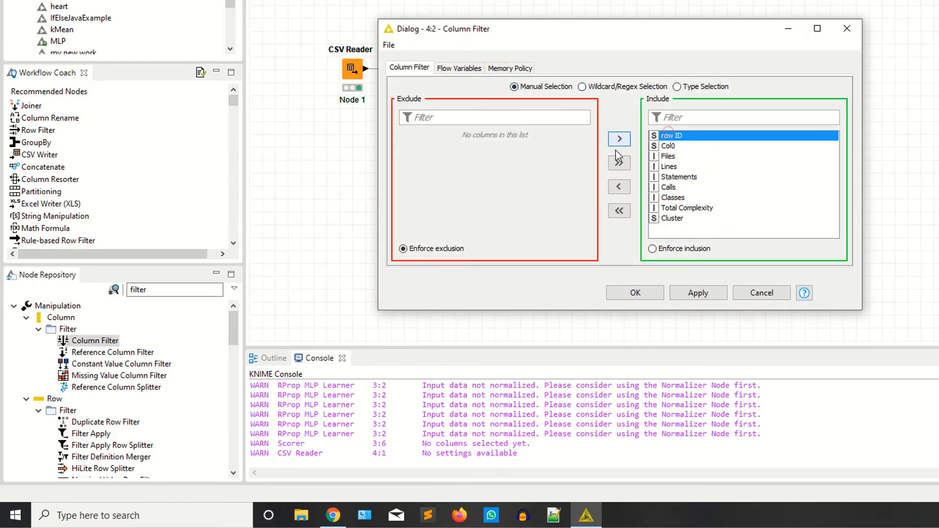
click(619, 139)
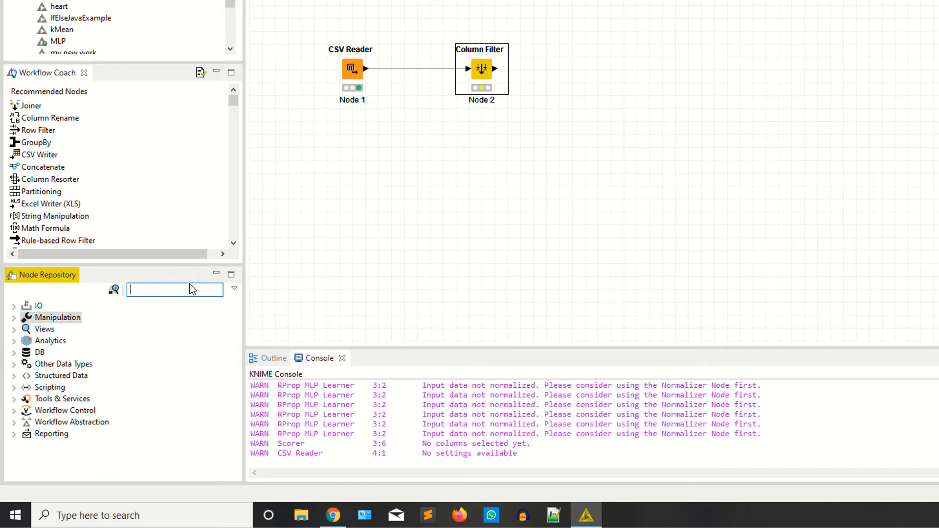
- Search the Node Repository for 'parti' to find the Partitioning node
text(p)
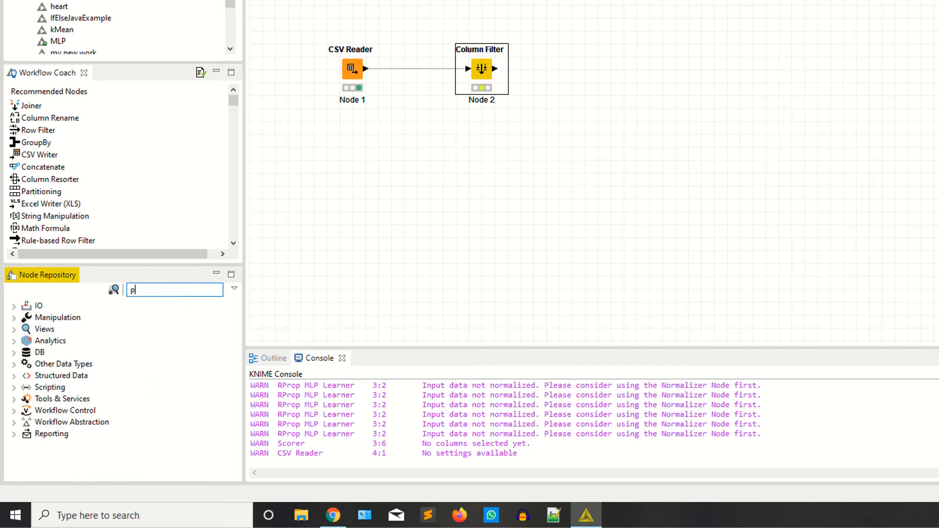
text(arti)
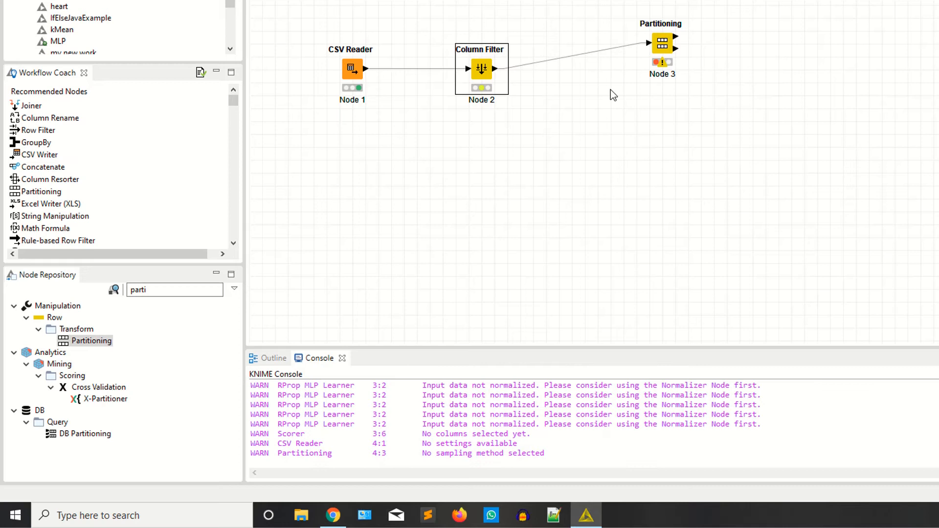
mouse_move(664, 56)
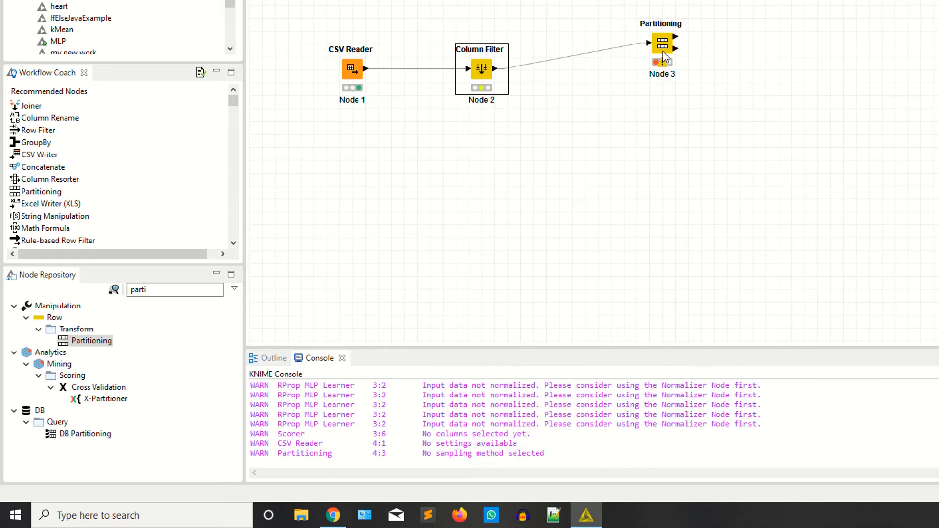
- Configure Partitioning with a relative 80% first partition drawn randomly
double_click(662, 43)
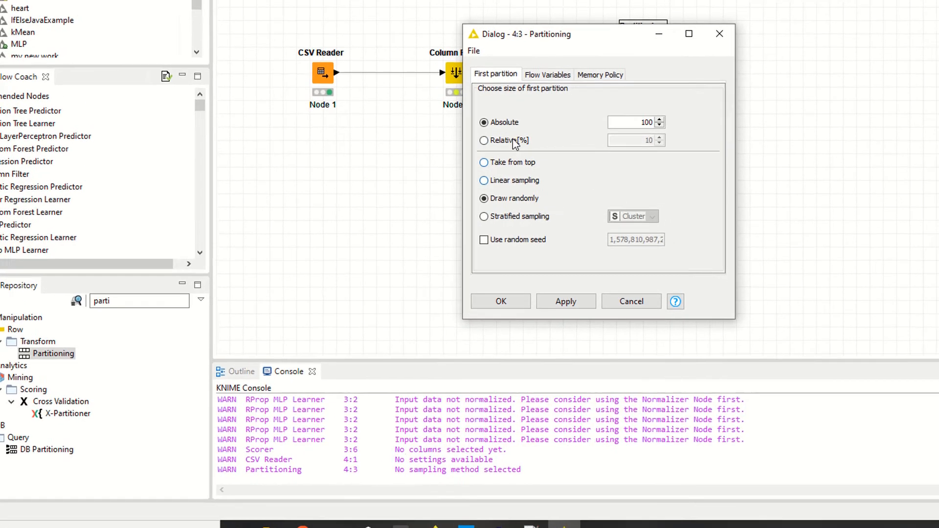
click(485, 140)
text(8)
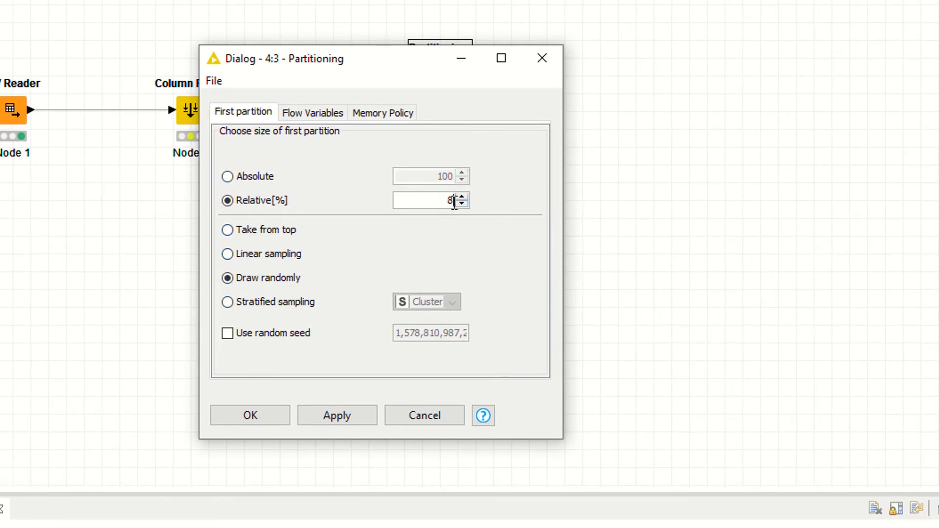
text(0)
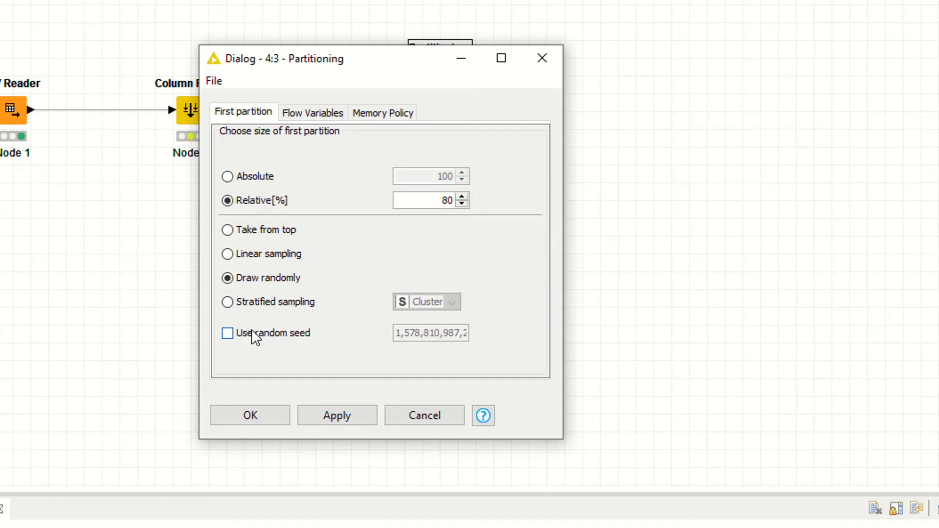
mouse_move(226, 301)
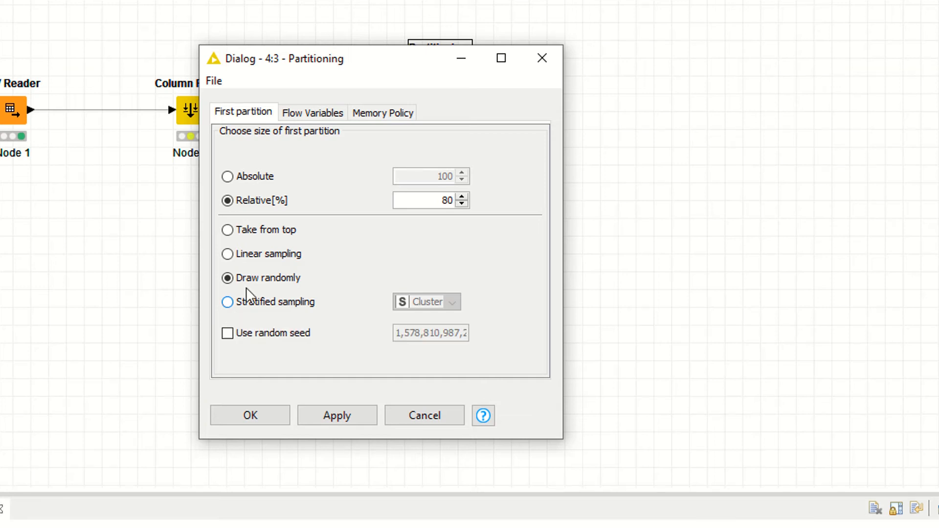
mouse_move(263, 243)
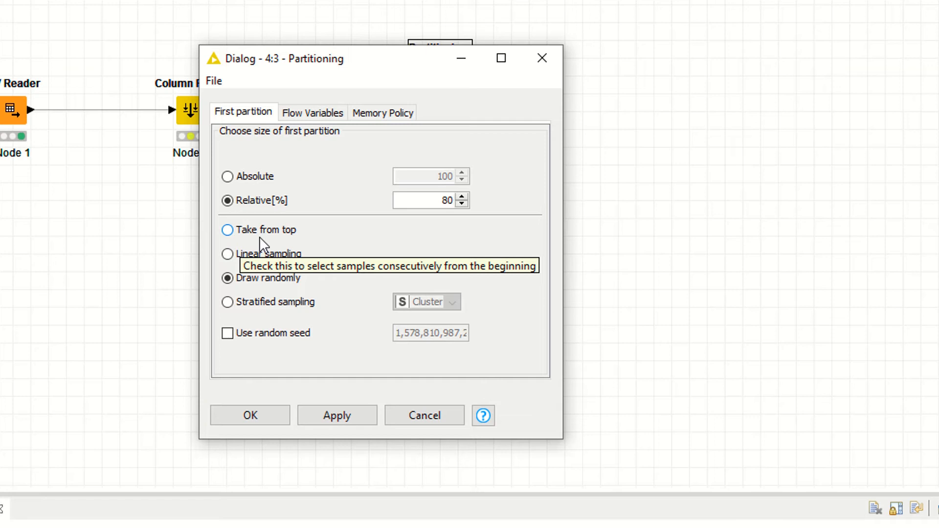
mouse_move(243, 323)
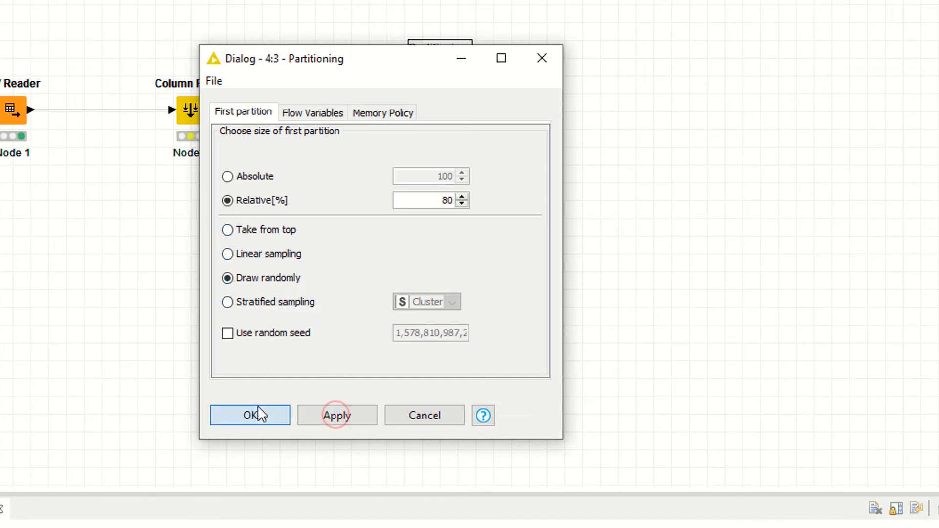
click(250, 416)
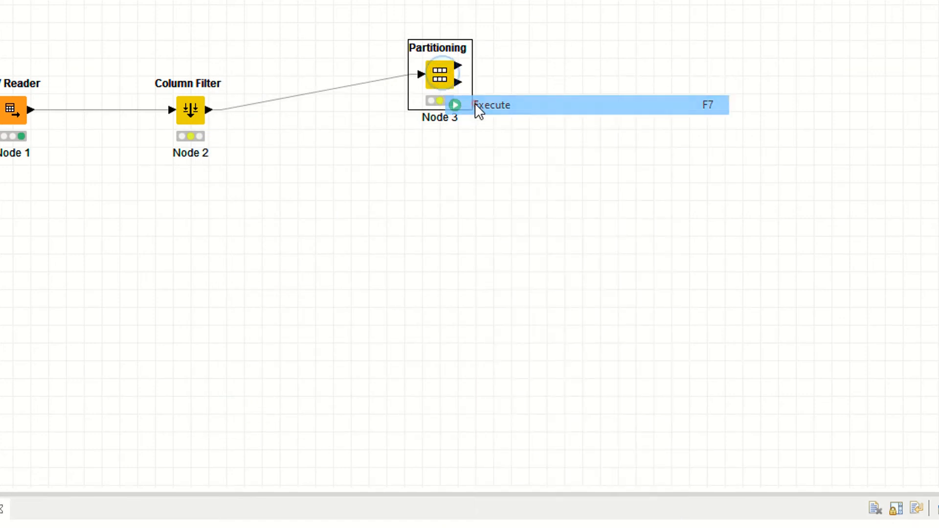
- Execute the Partitioning node from its context menu
right_click(438, 74)
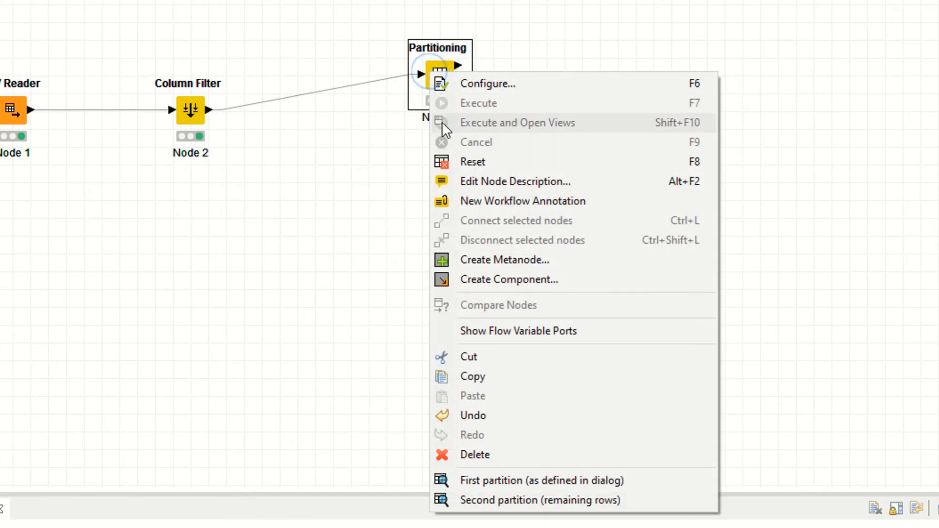
click(250, 250)
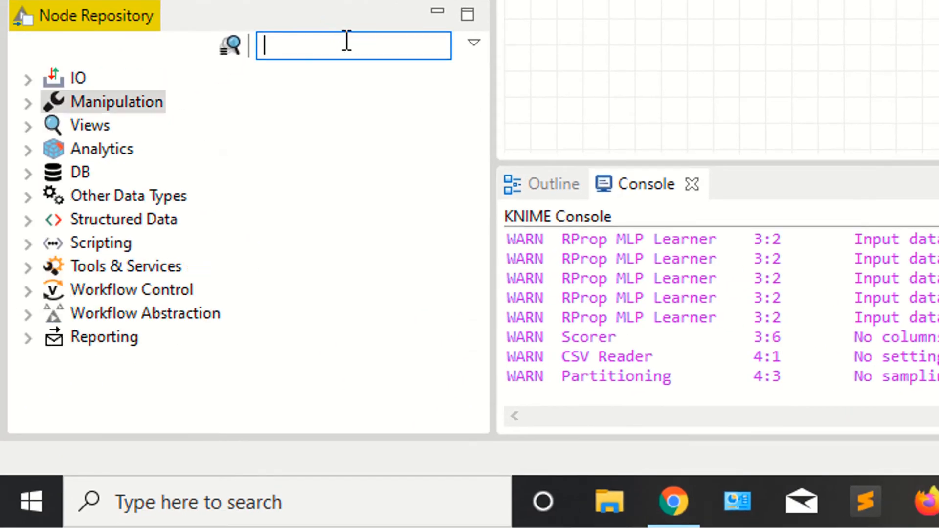
- Filter the Node Repository to 'tree' to list the Decision Tree nodes
text(t)
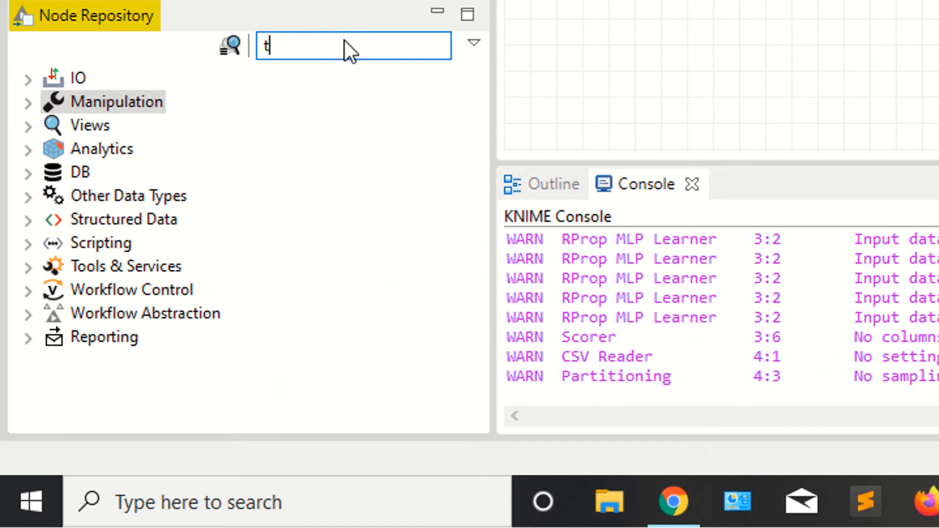
text(ree)
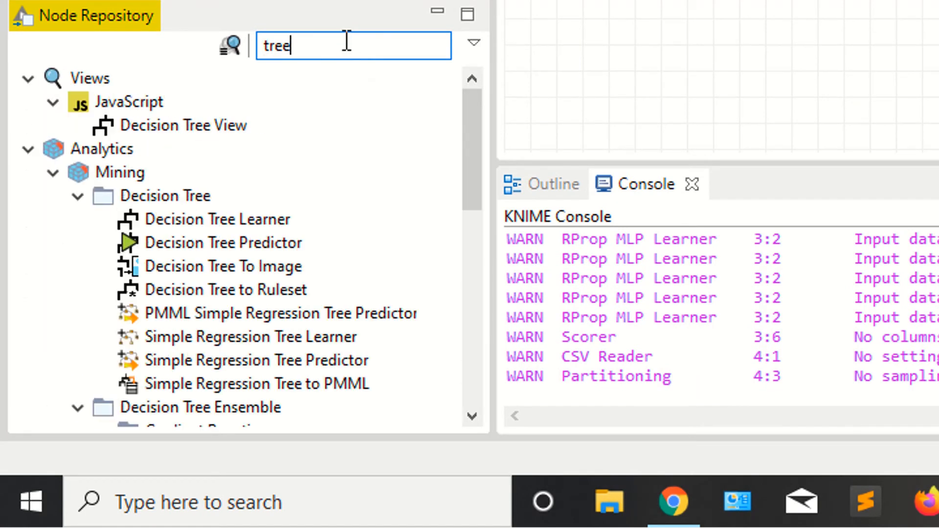
mouse_move(325, 118)
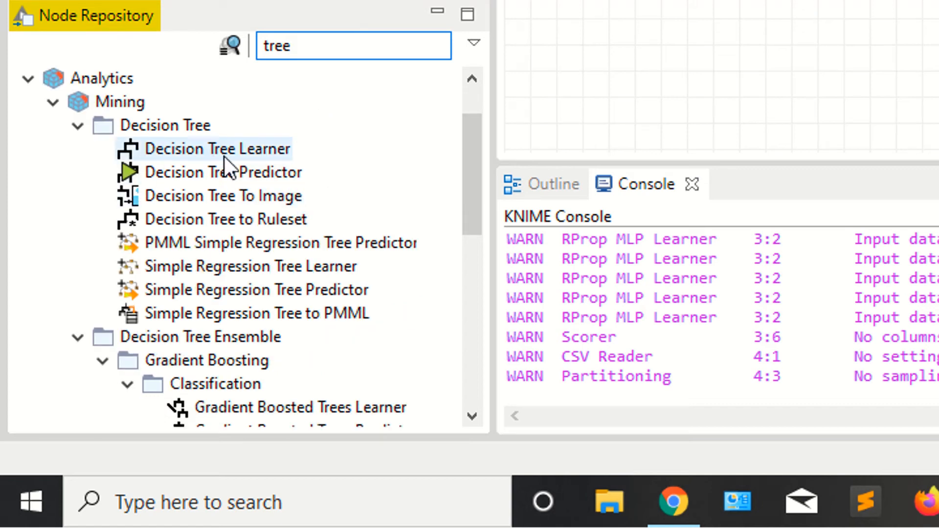
mouse_move(210, 172)
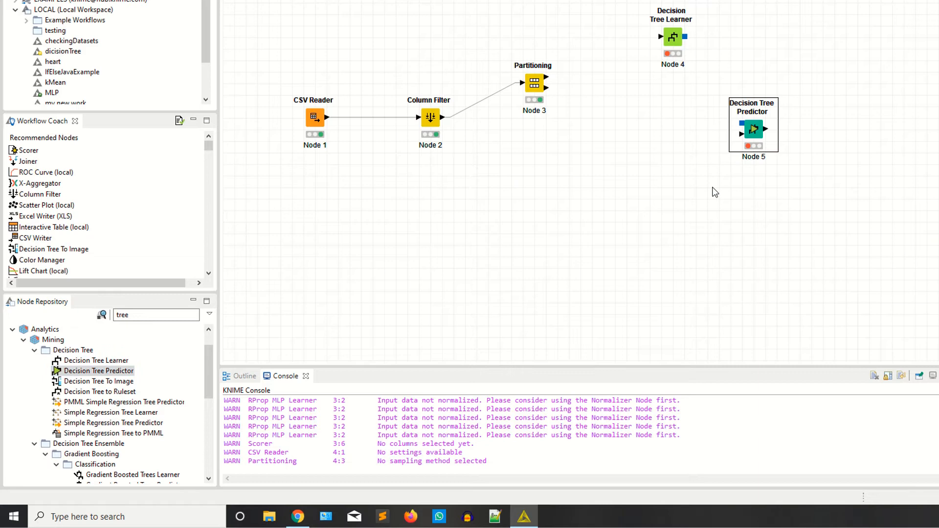
mouse_move(549, 80)
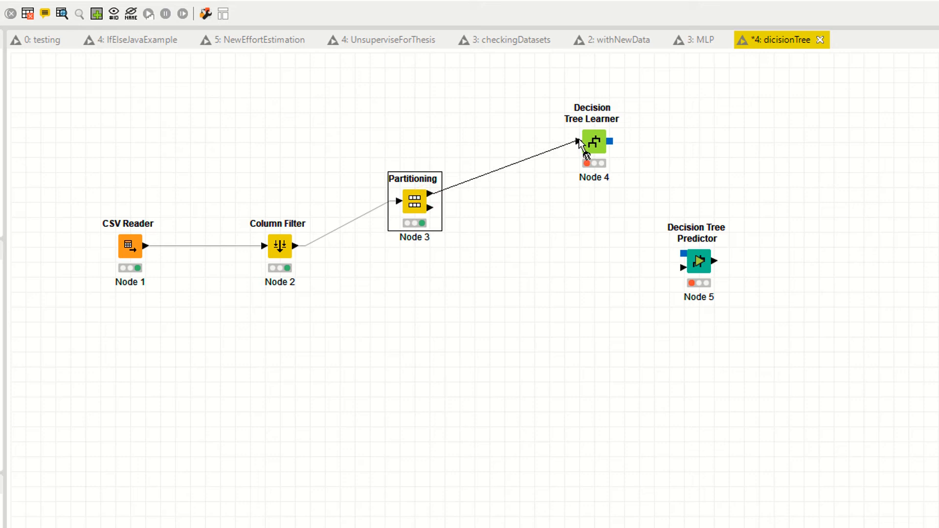
mouse_move(432, 206)
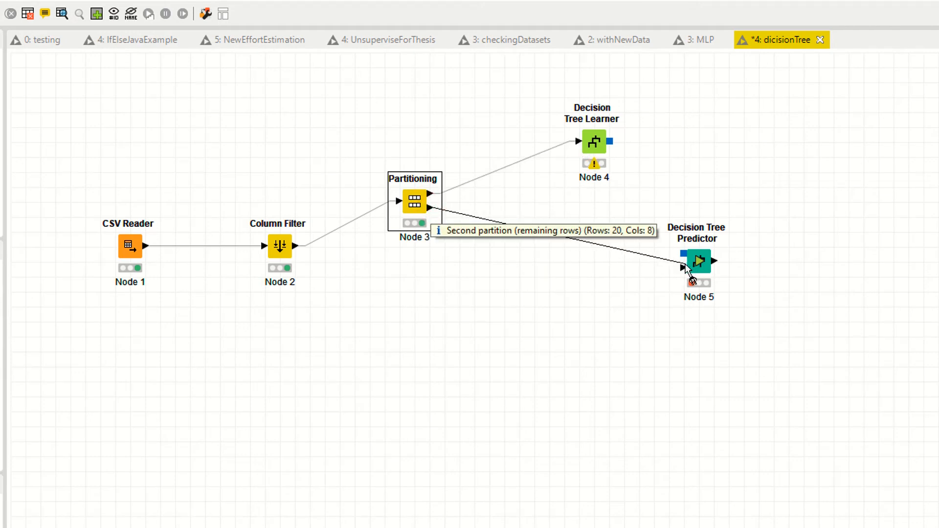
mouse_move(607, 149)
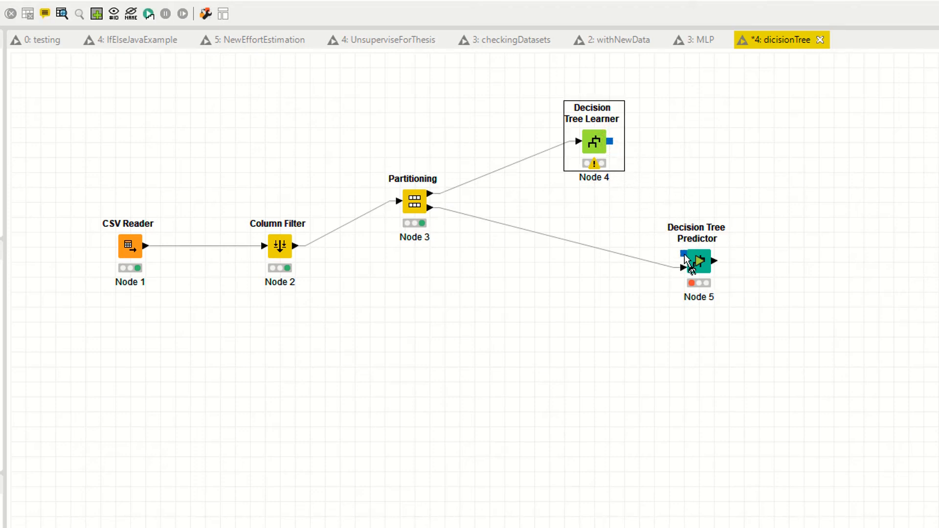
- Open the Decision Tree Learner node's context menu
right_click(592, 142)
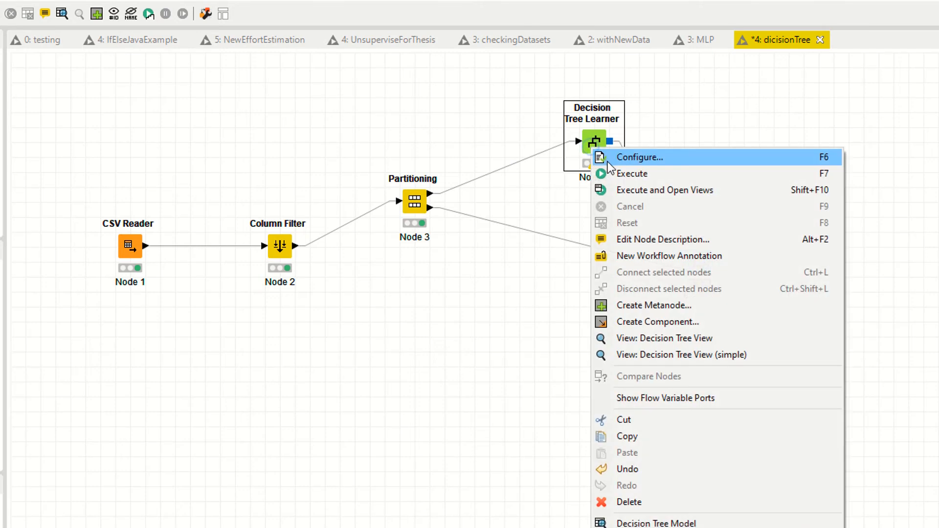
- Set the Decision Tree Learner to class column Cluster, Gini index, and no pruning
click(639, 157)
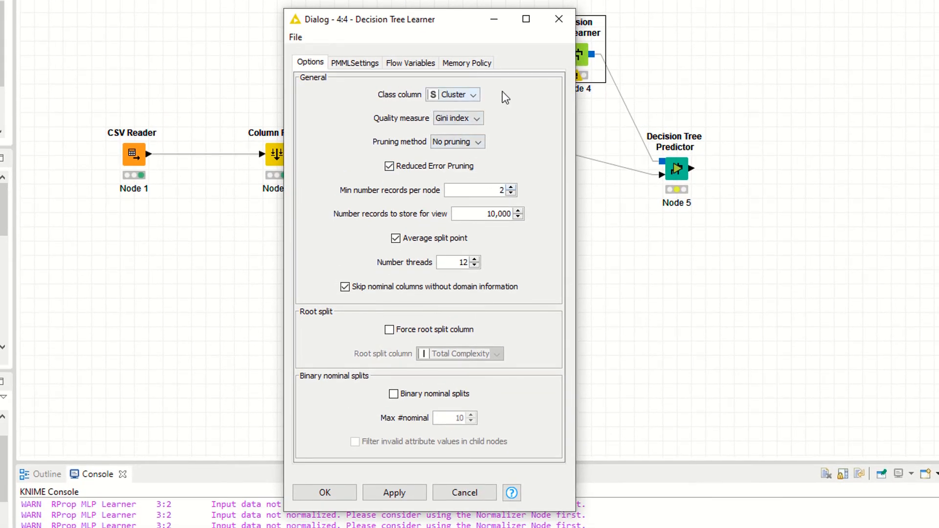
click(453, 94)
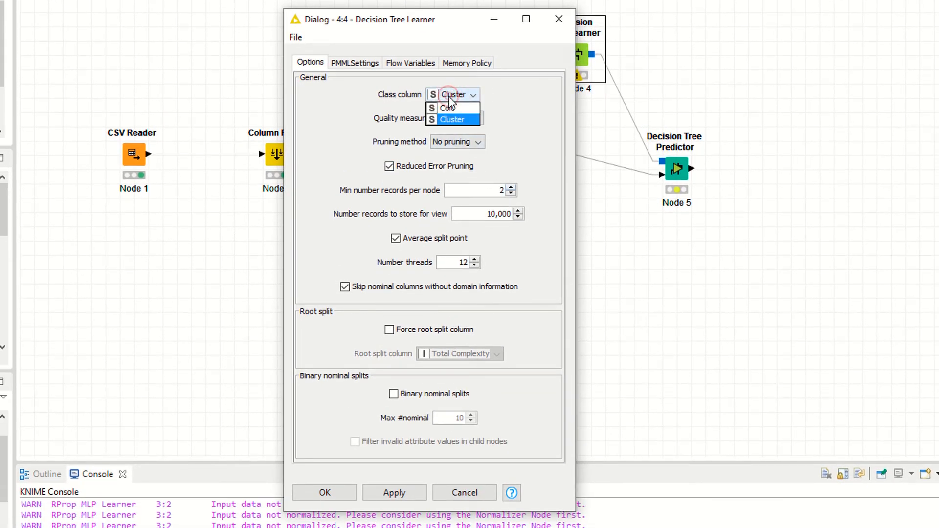
click(454, 119)
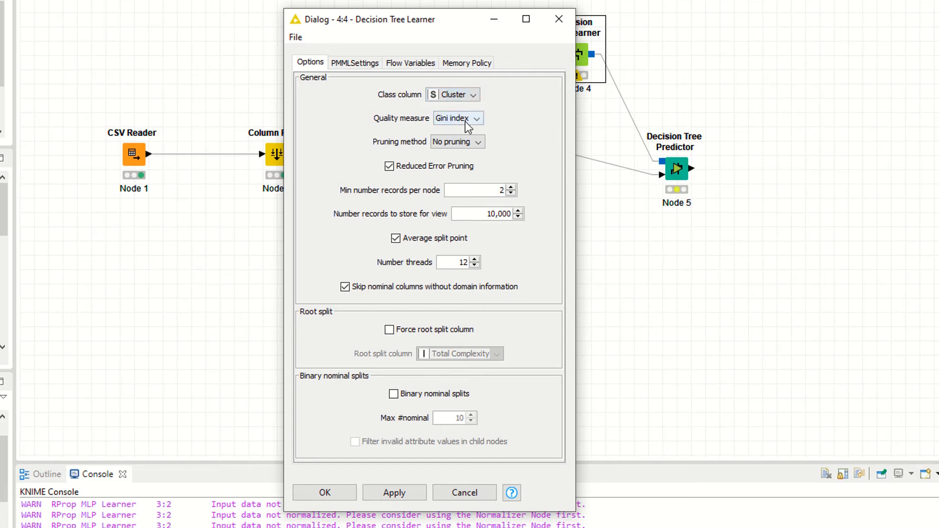
click(458, 118)
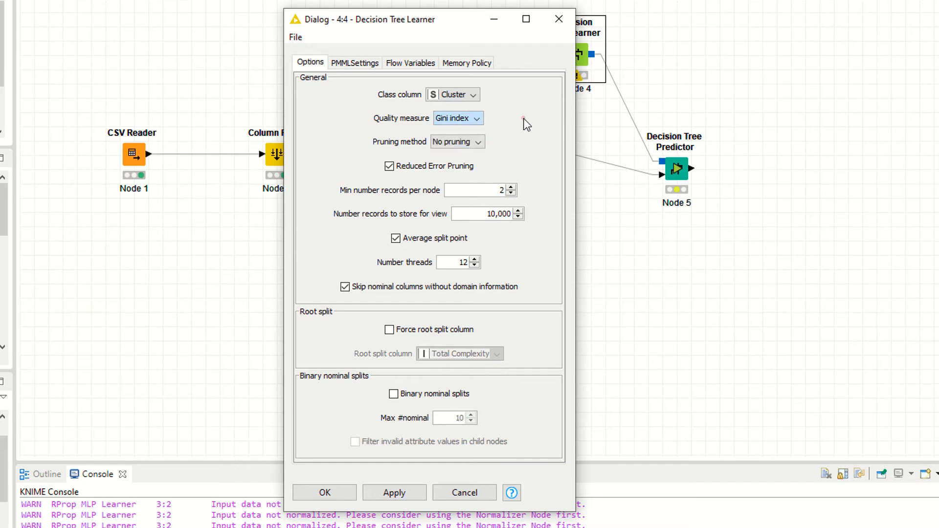
mouse_move(458, 117)
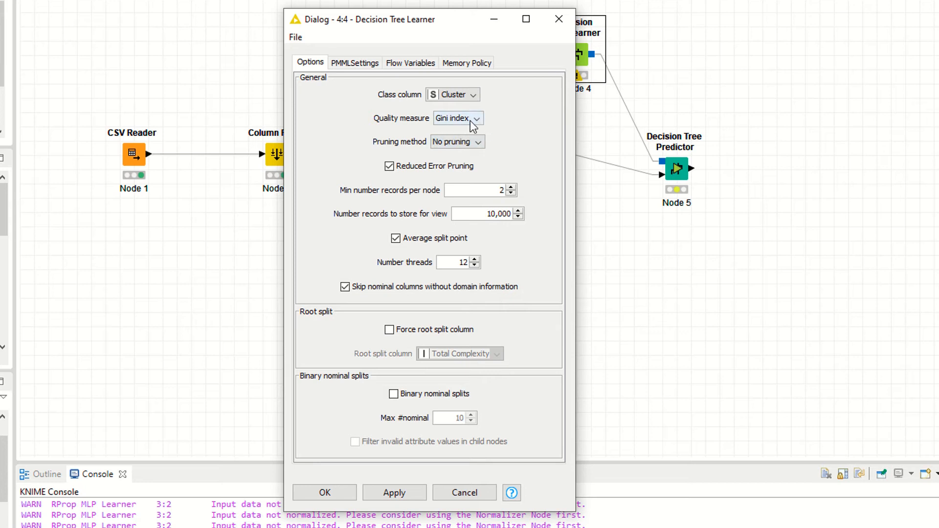
mouse_move(386, 148)
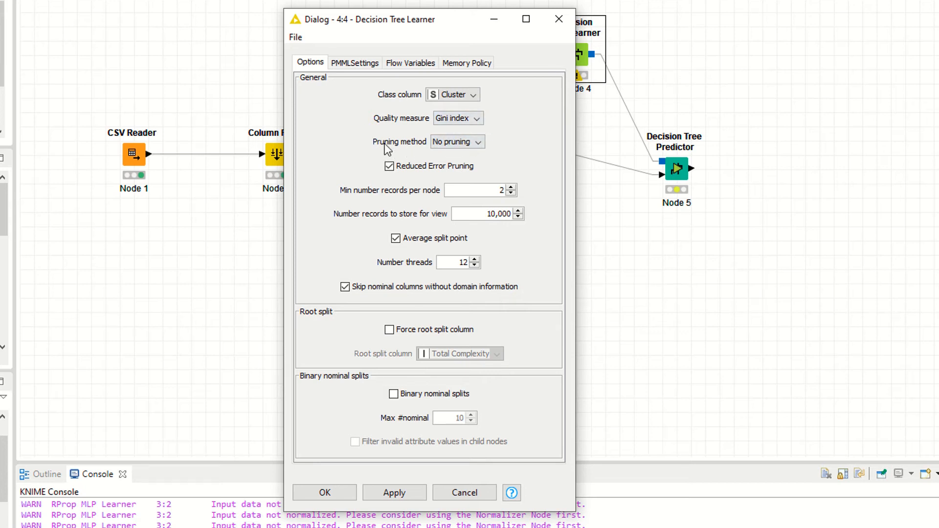
click(457, 142)
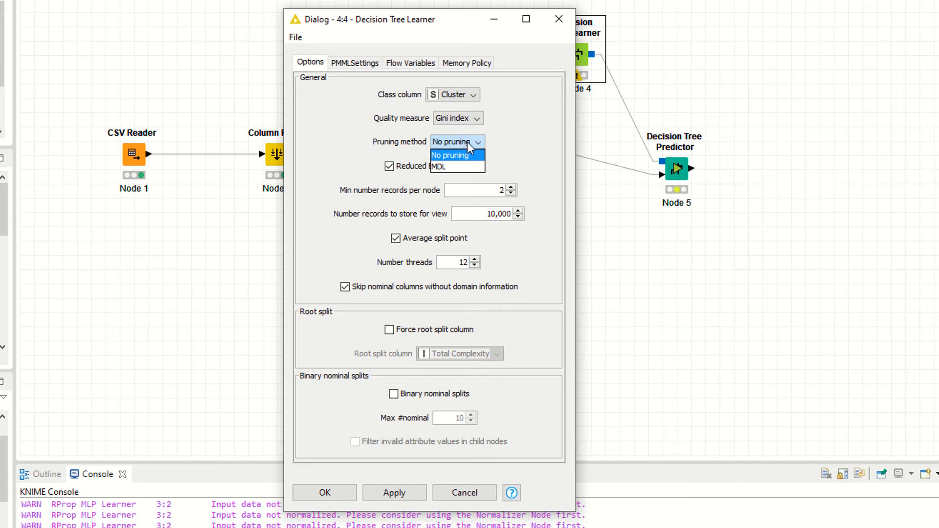
click(450, 155)
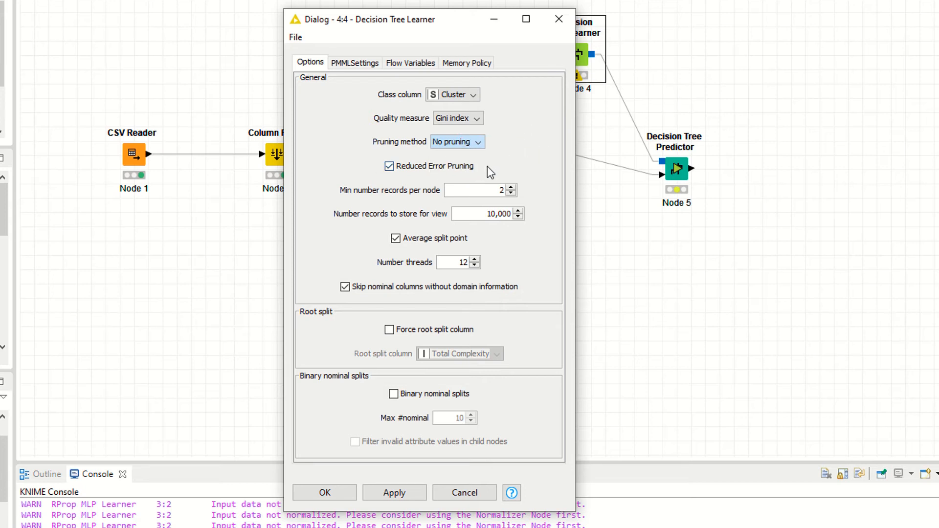
mouse_move(358, 209)
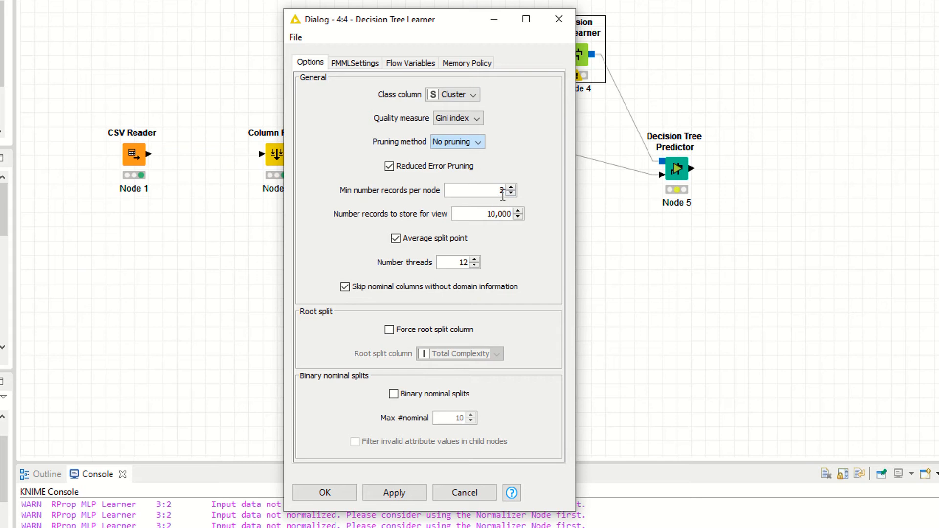
- Leave Force root split off and accept the learner settings
triple_click(476, 190)
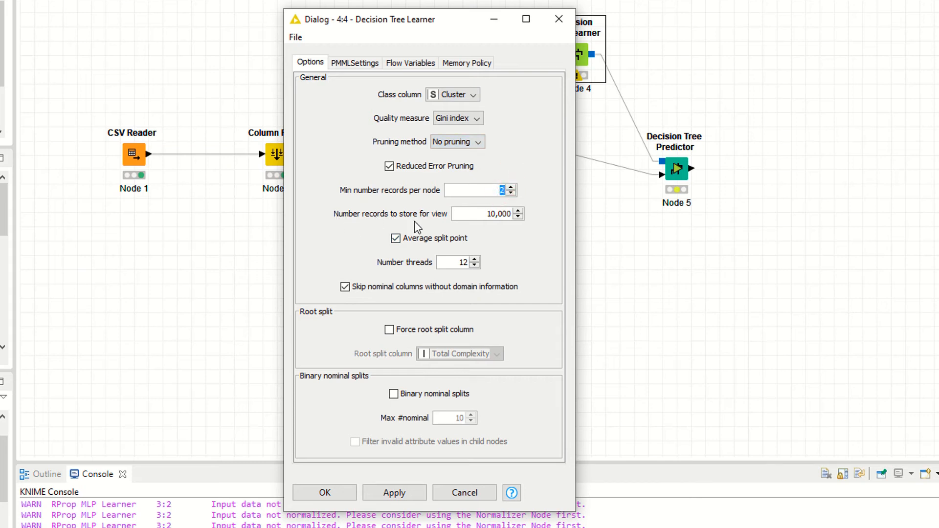
mouse_move(500, 224)
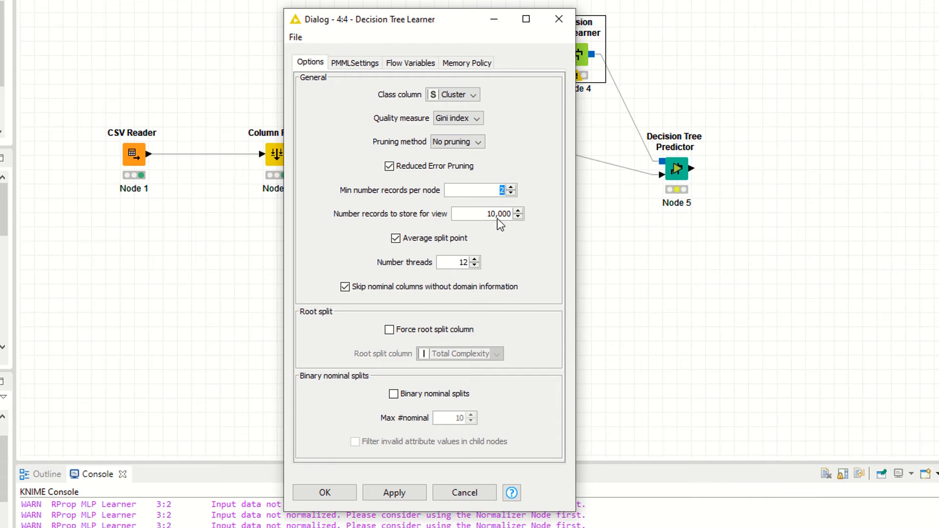
mouse_move(483, 229)
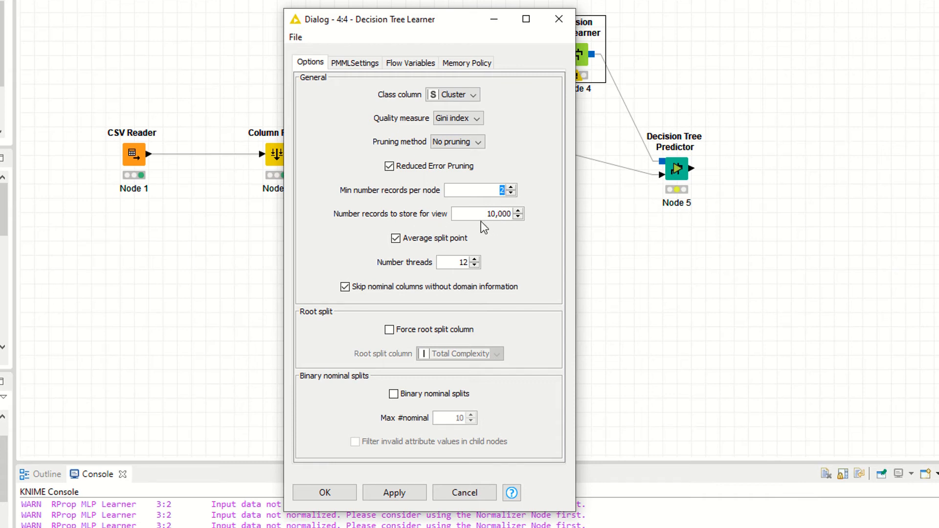
mouse_move(385, 421)
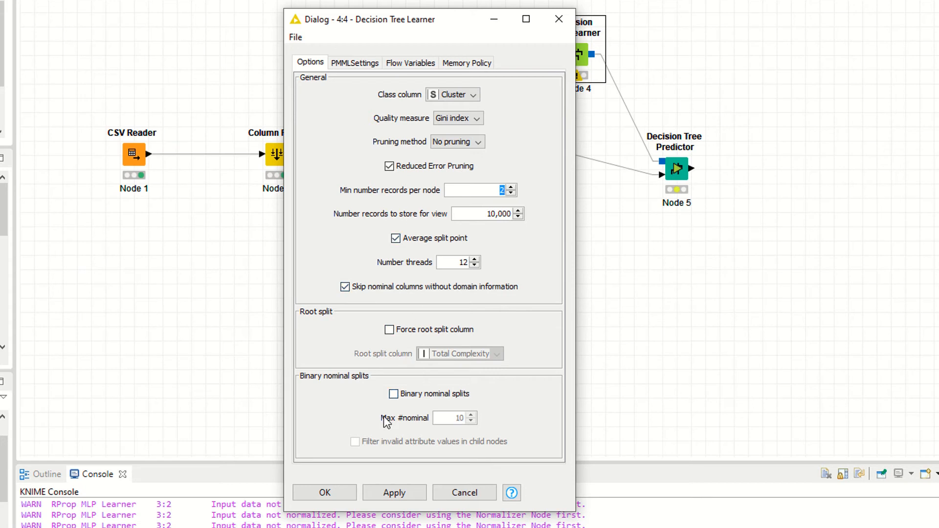
mouse_move(391, 328)
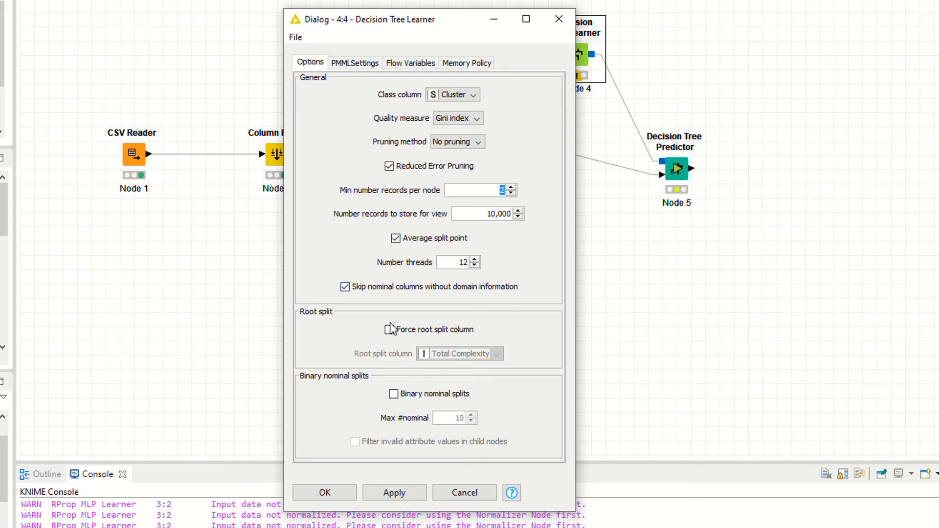
click(389, 329)
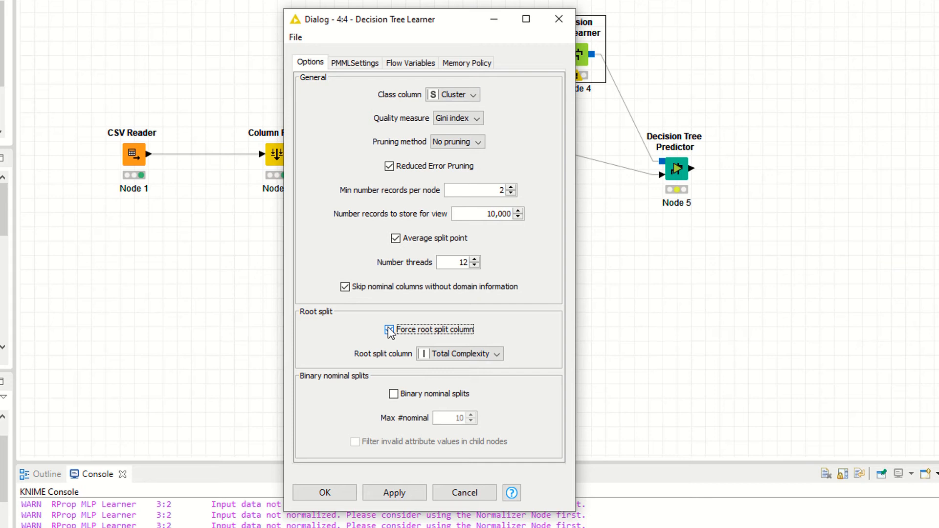
click(390, 329)
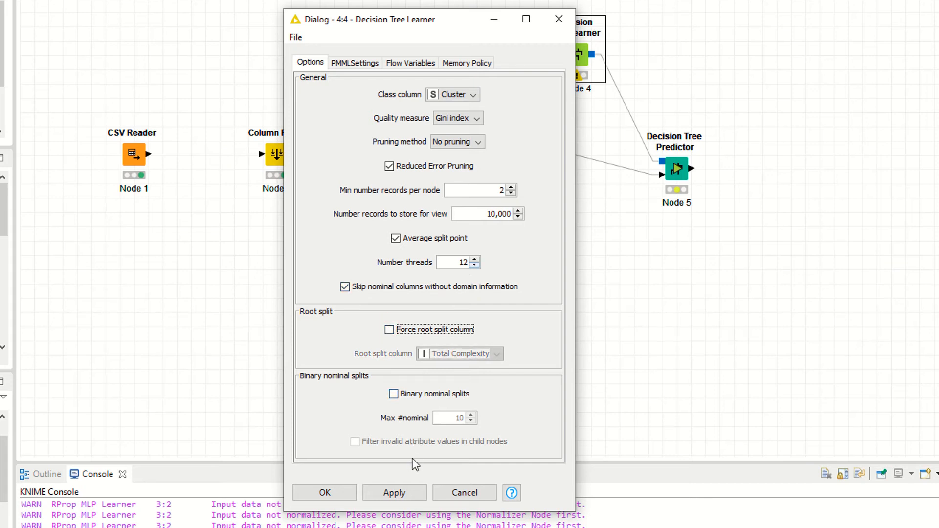
mouse_move(571, 88)
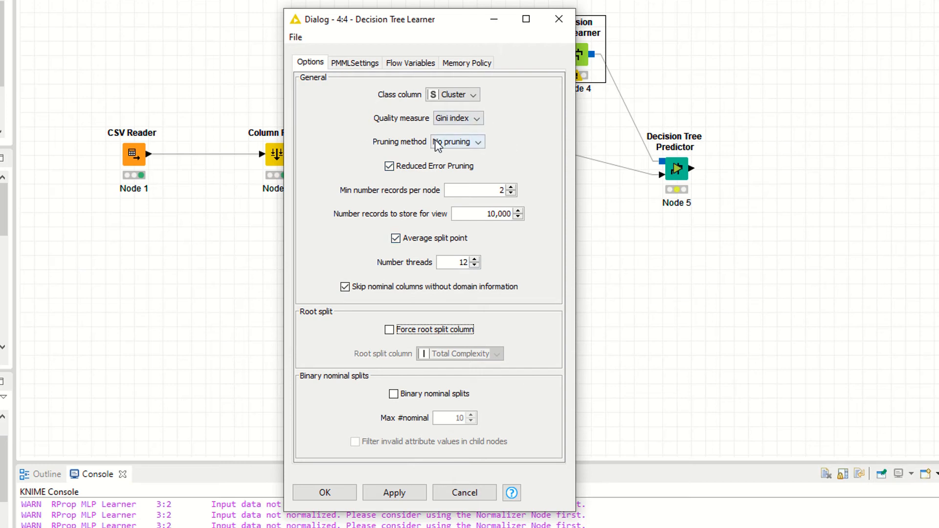
click(395, 492)
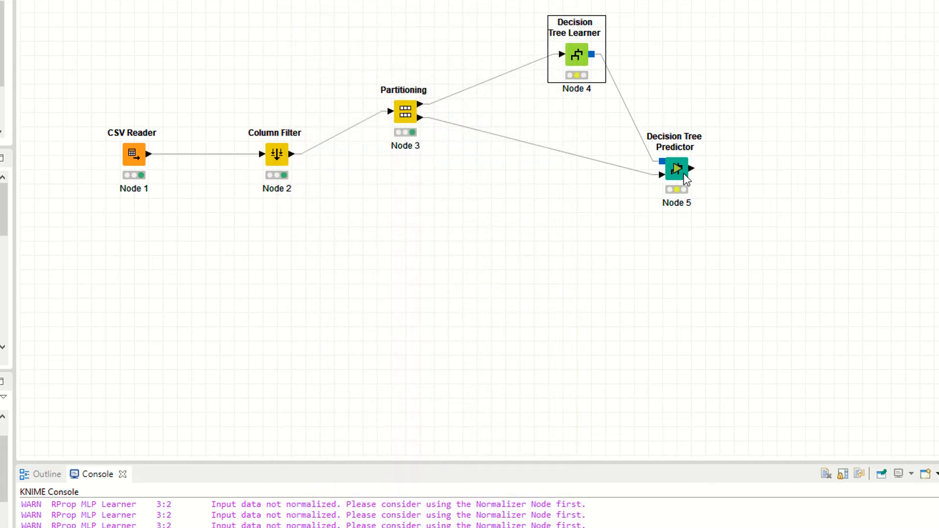
right_click(675, 169)
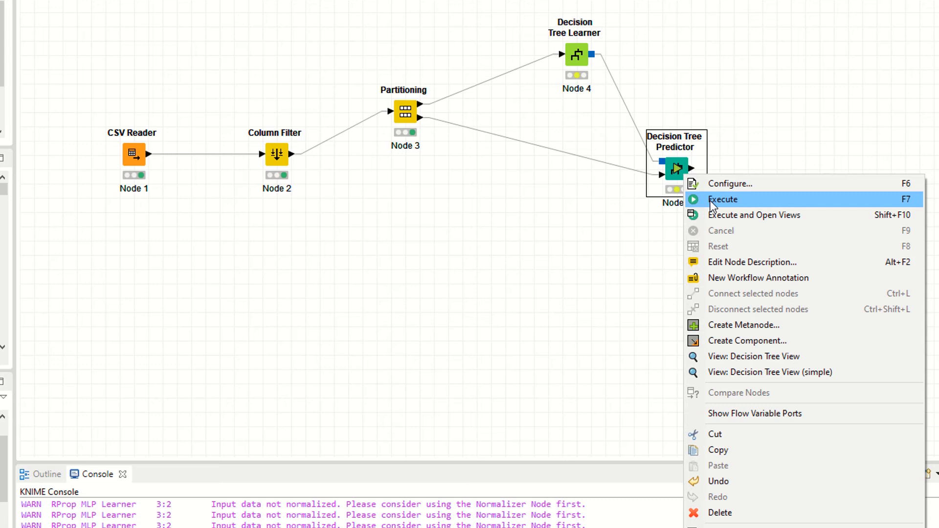
mouse_move(718, 184)
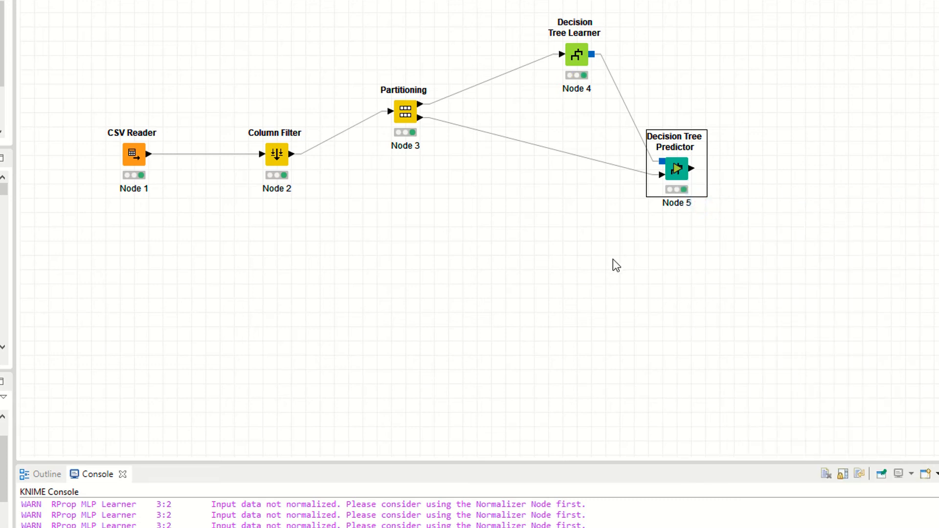
mouse_move(605, 141)
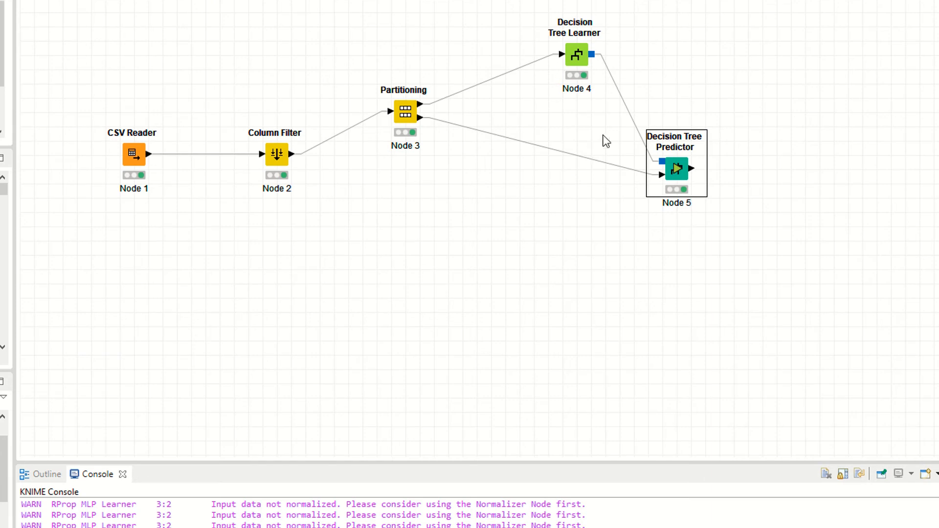
mouse_move(616, 173)
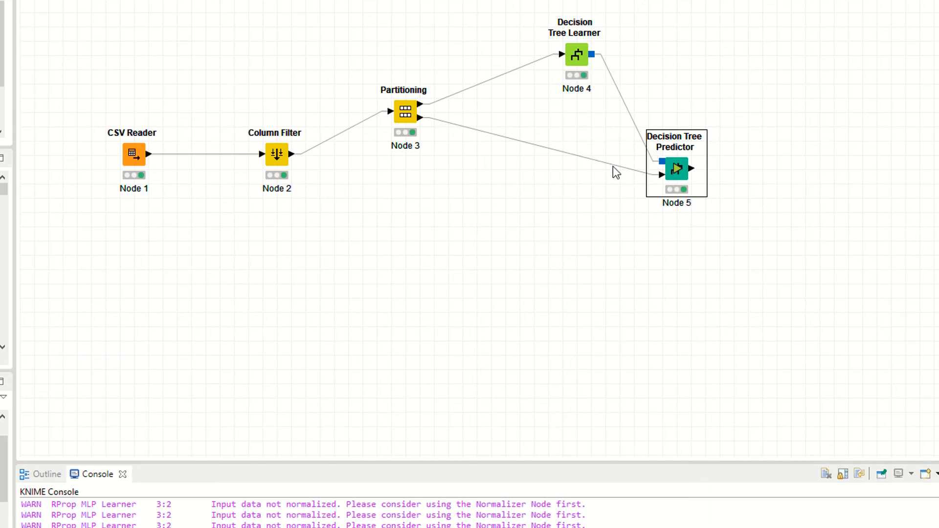
mouse_move(584, 74)
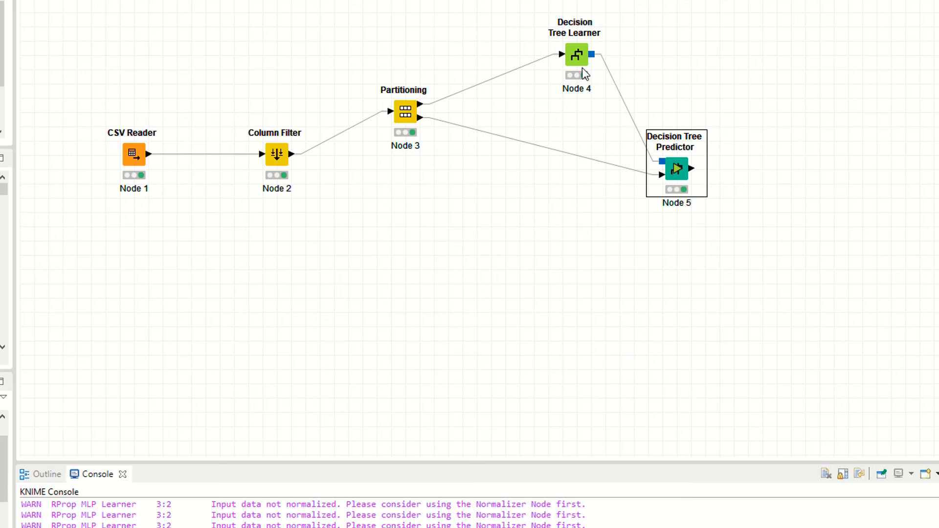
- Inspect the graphical decision tree's Lines and Statements splits and its PNG/SVG export options
right_click(575, 54)
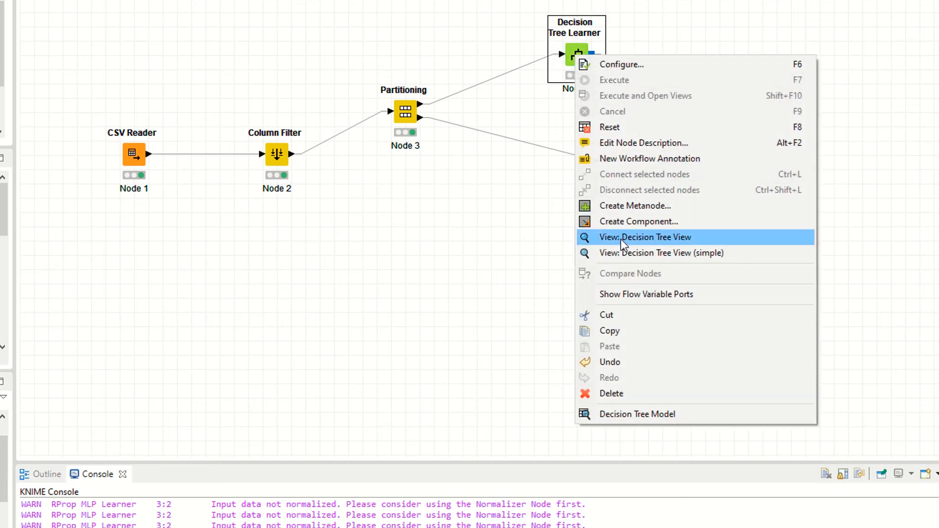
click(645, 237)
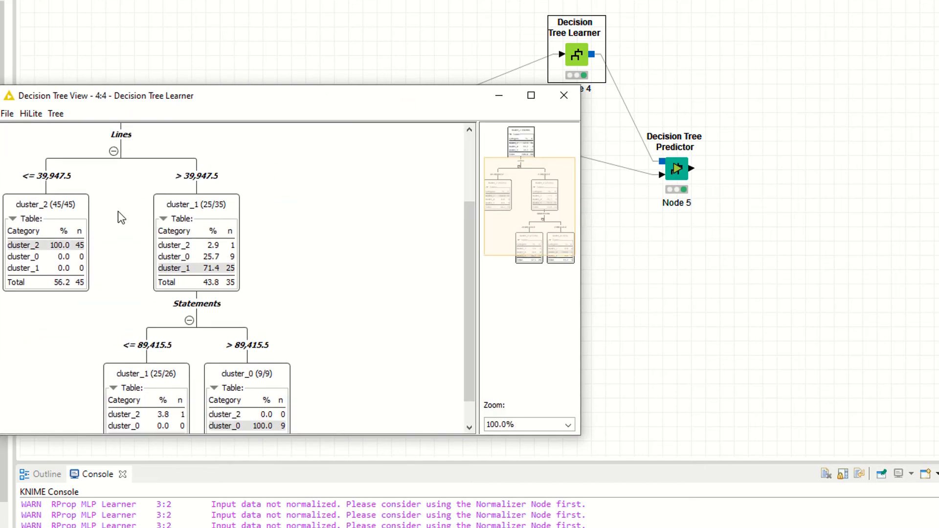
scroll(up, 3)
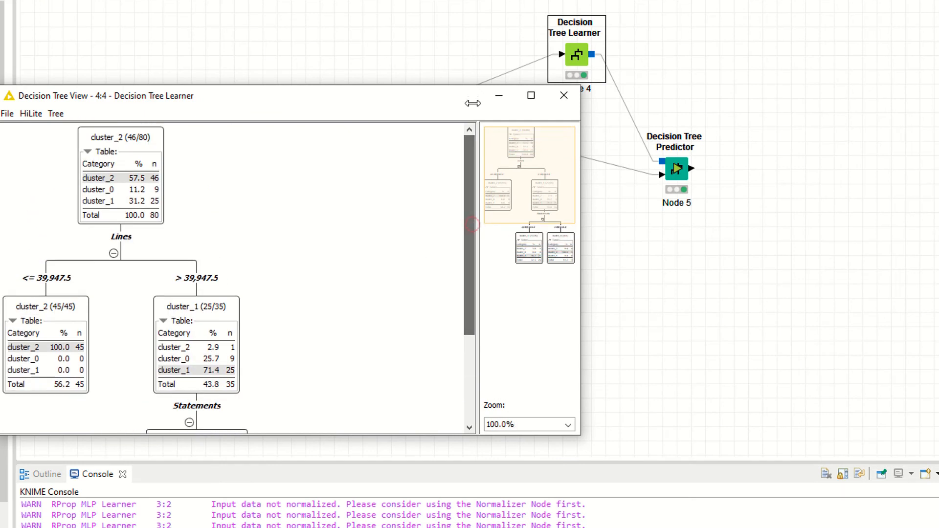
scroll(down, 3)
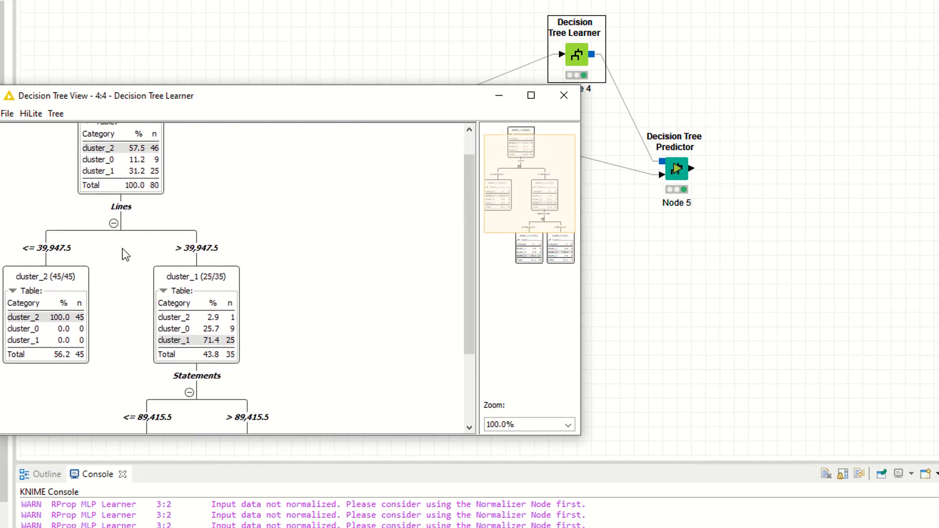
scroll(down, 3)
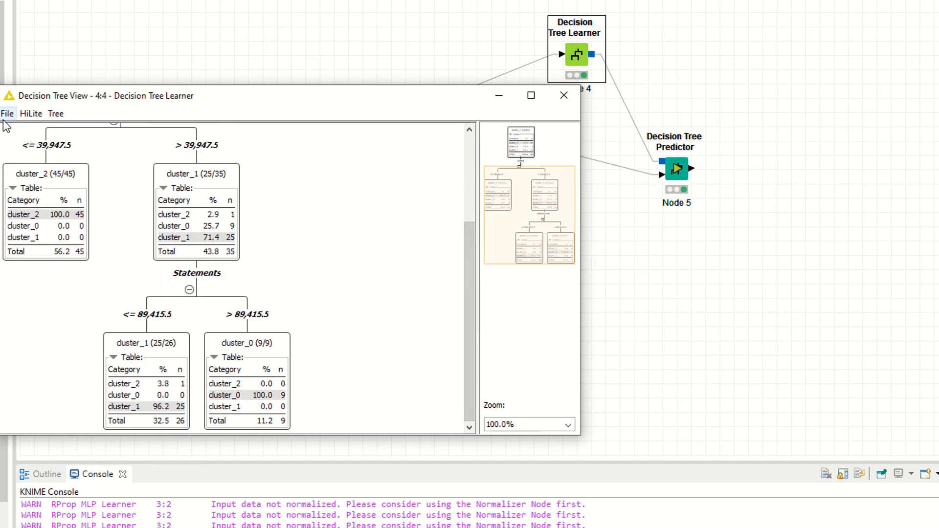
click(7, 113)
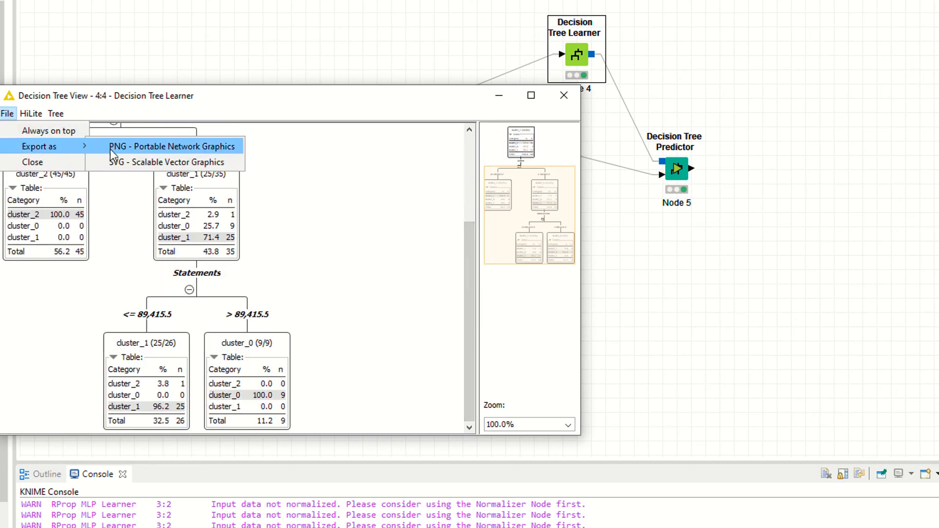
mouse_move(124, 153)
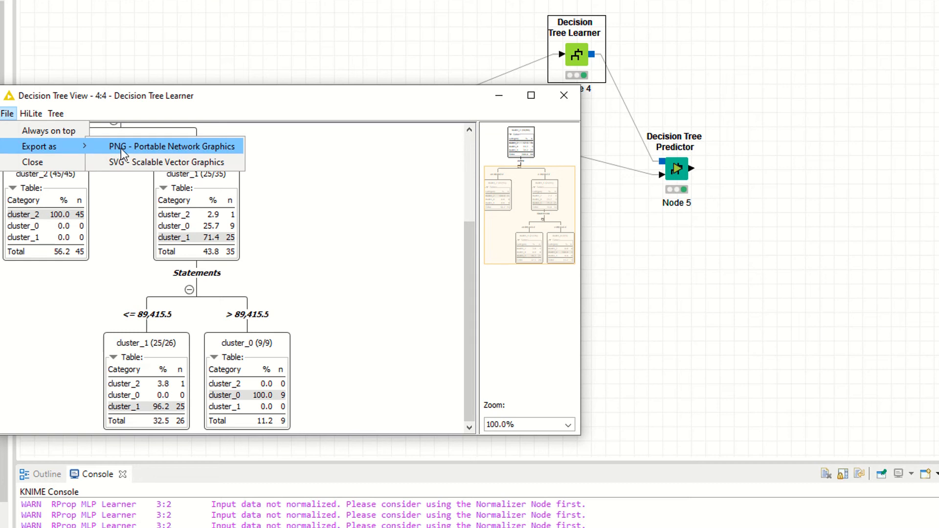
mouse_move(168, 162)
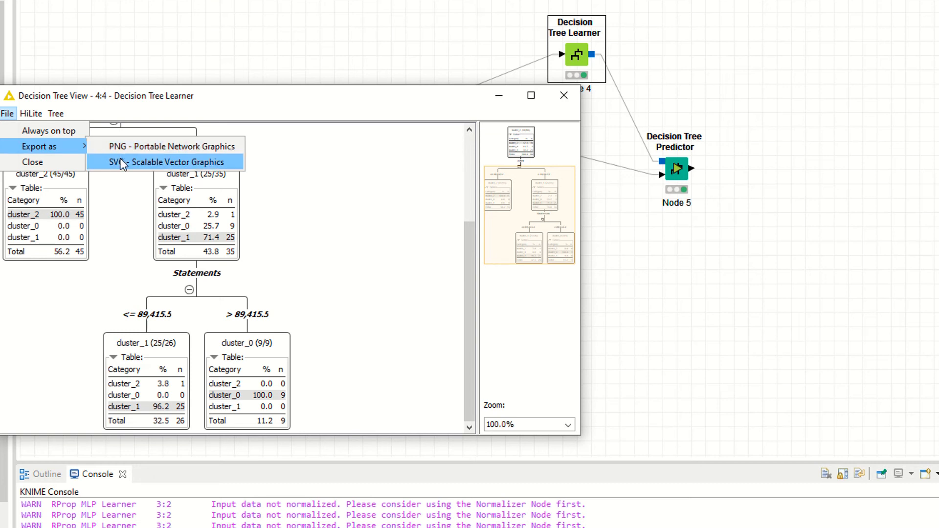
mouse_move(562, 96)
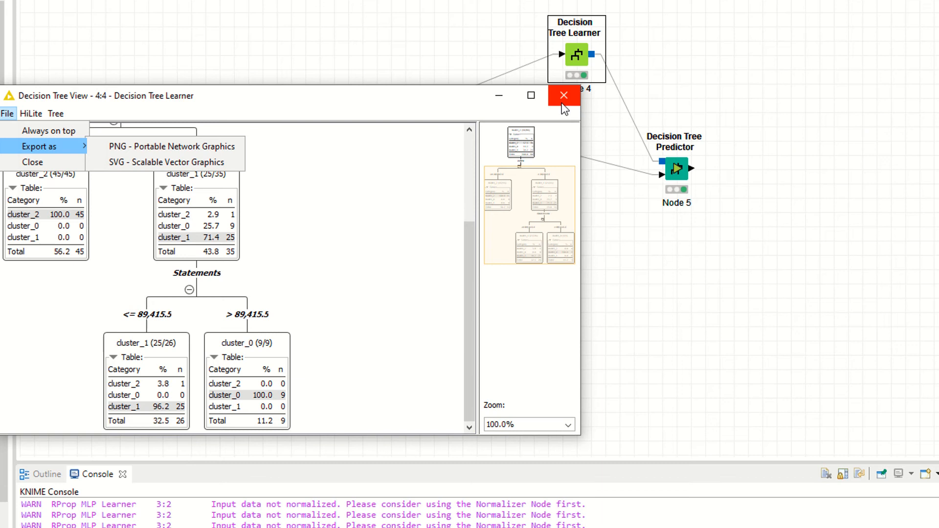
right_click(575, 54)
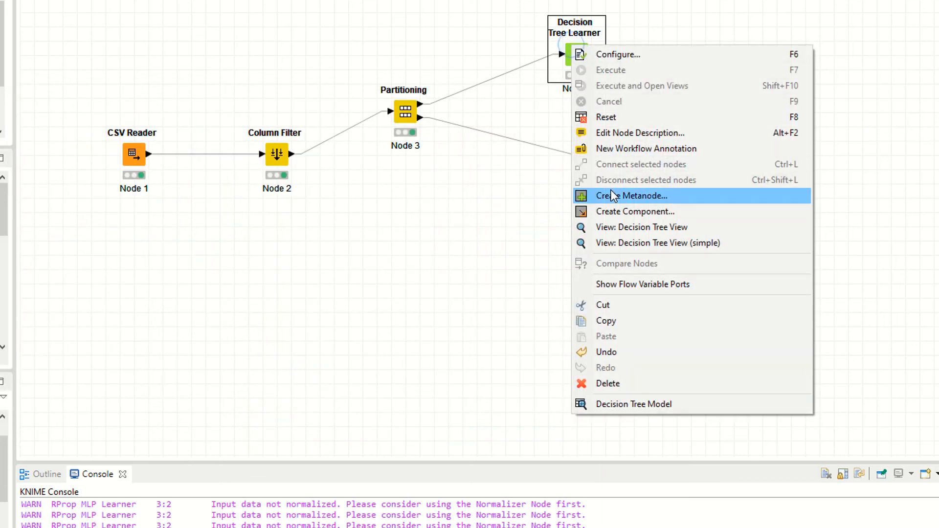
- In the simple tree view, expand Lines > 39,947.5 and view the Decision Tree Model
click(642, 227)
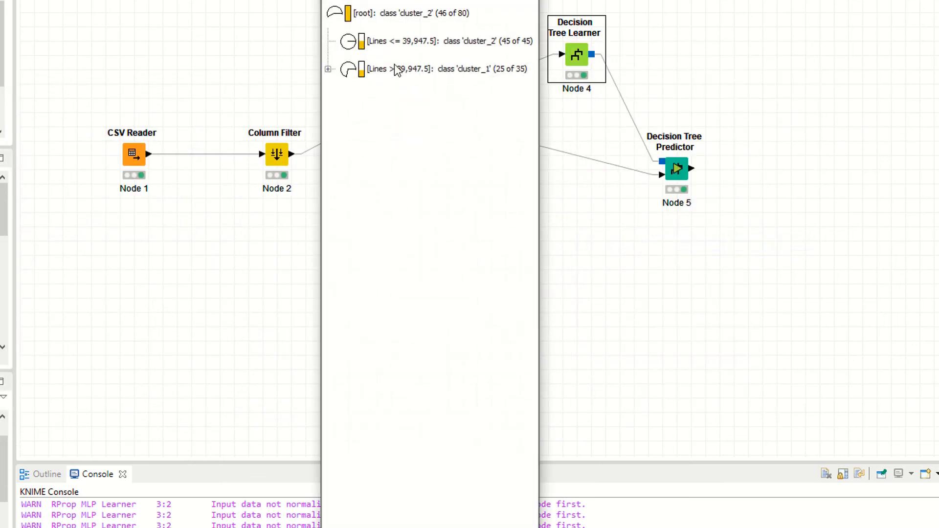
click(328, 69)
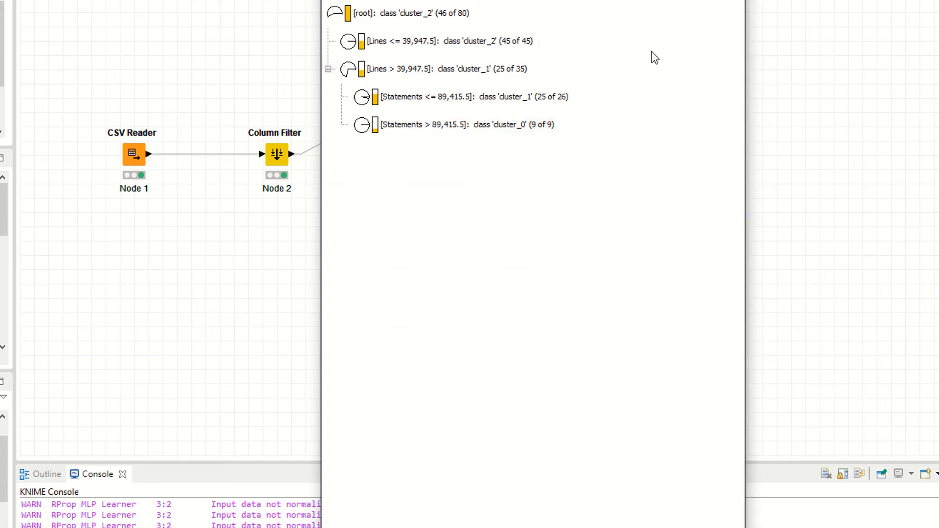
right_click(540, 131)
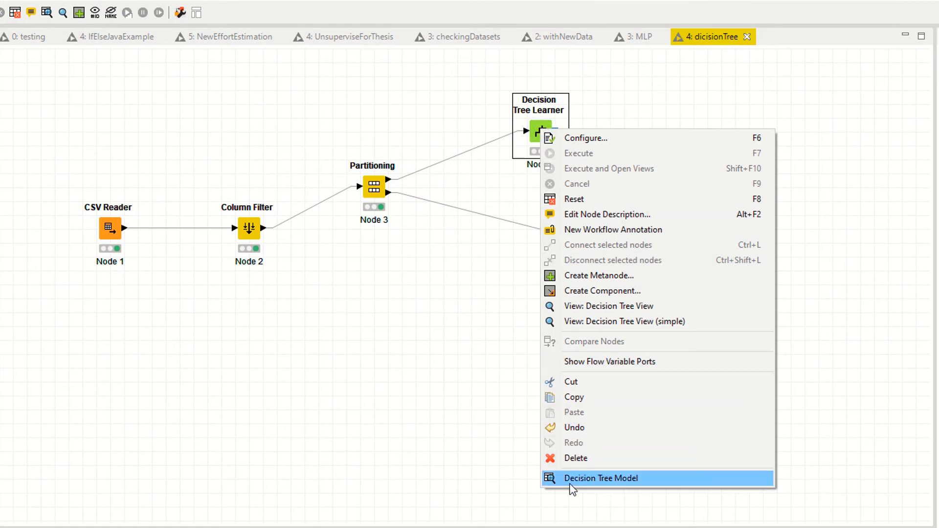
click(601, 478)
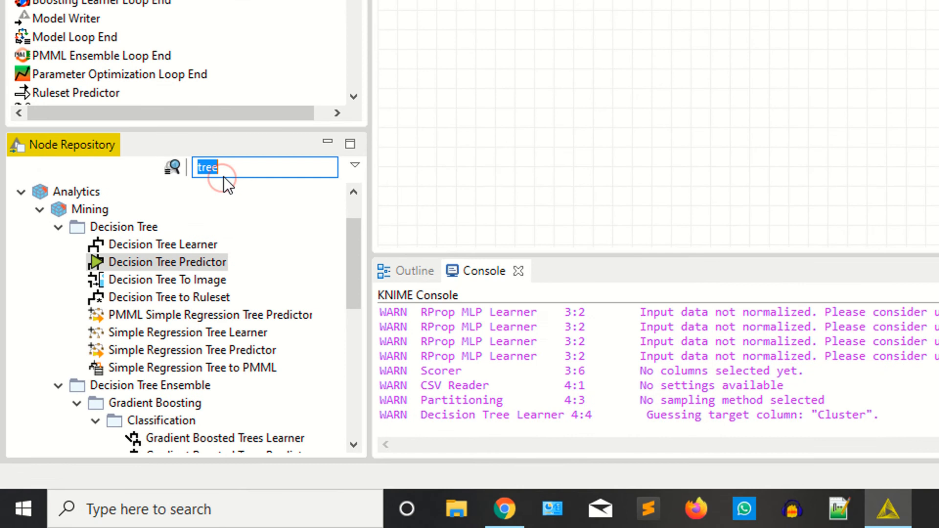
- Find Scorer by searching 'sco' and configure it to compare Cluster with Prediction (Cluster)
text(sc)
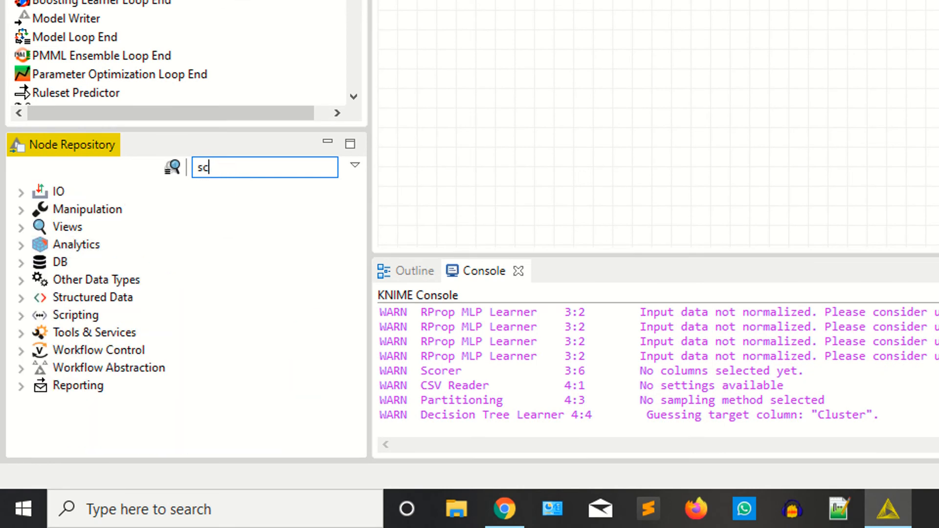
text(o)
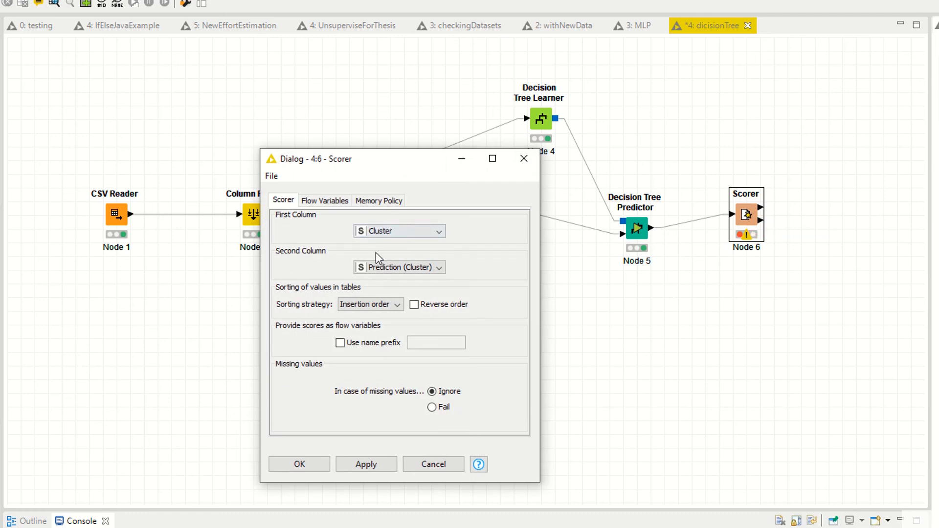
mouse_move(356, 456)
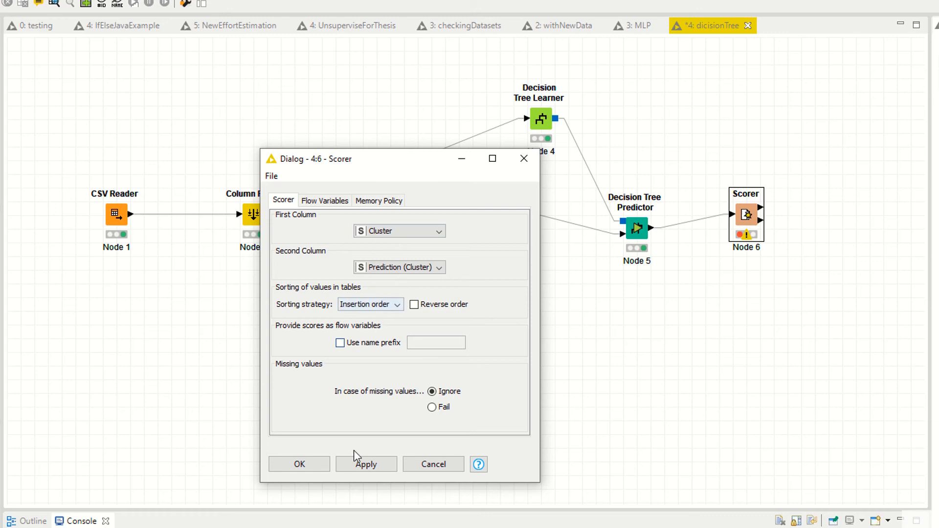
click(366, 464)
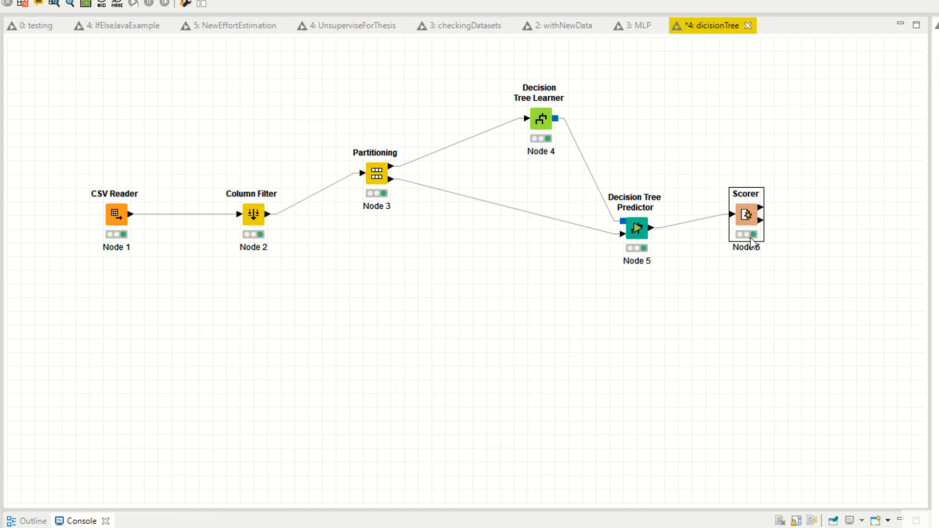
right_click(746, 214)
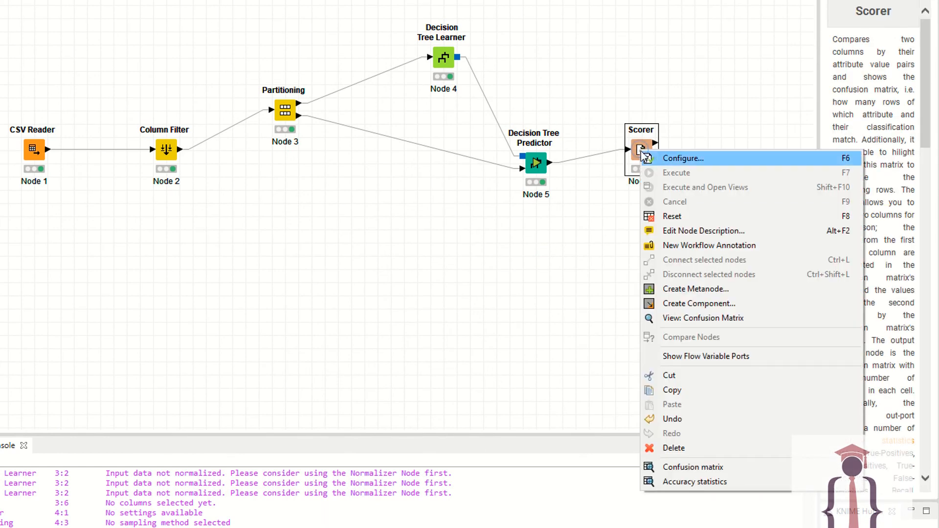
mouse_move(693, 466)
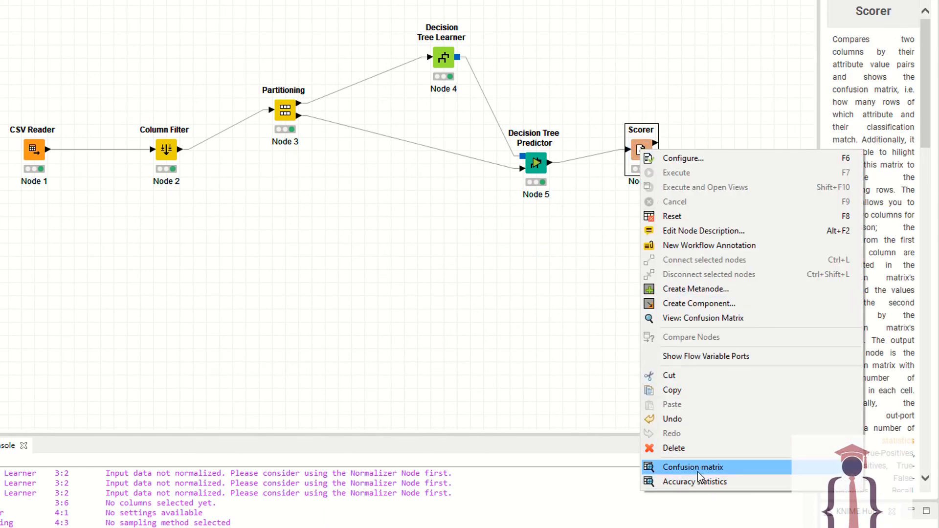
- Open the Scorer's confusion matrix: 19 correct, 1 wrong, 95% accuracy, kappa 0.882
click(693, 467)
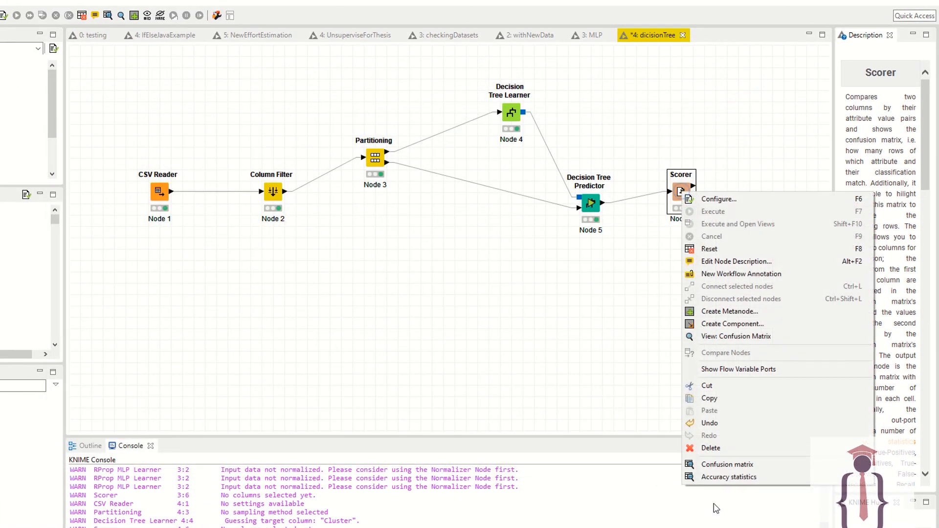
mouse_move(729, 477)
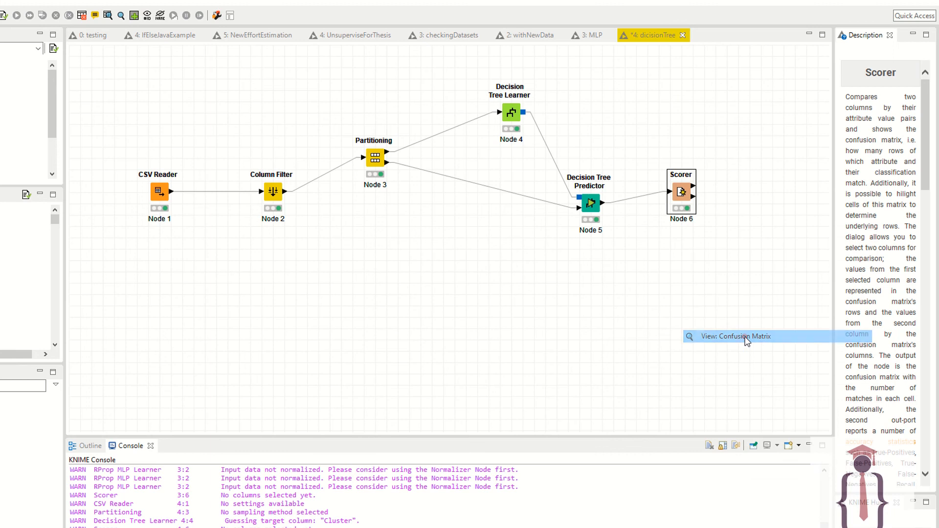
click(736, 336)
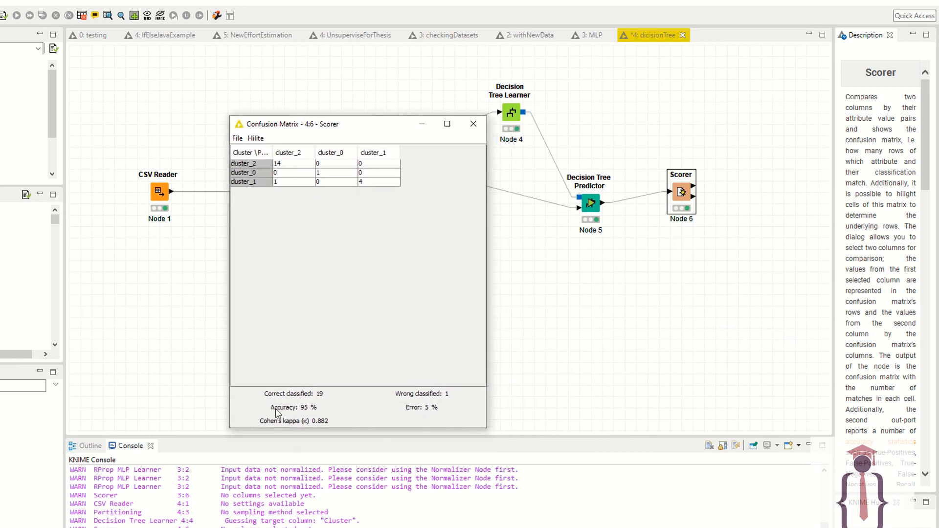
mouse_move(316, 413)
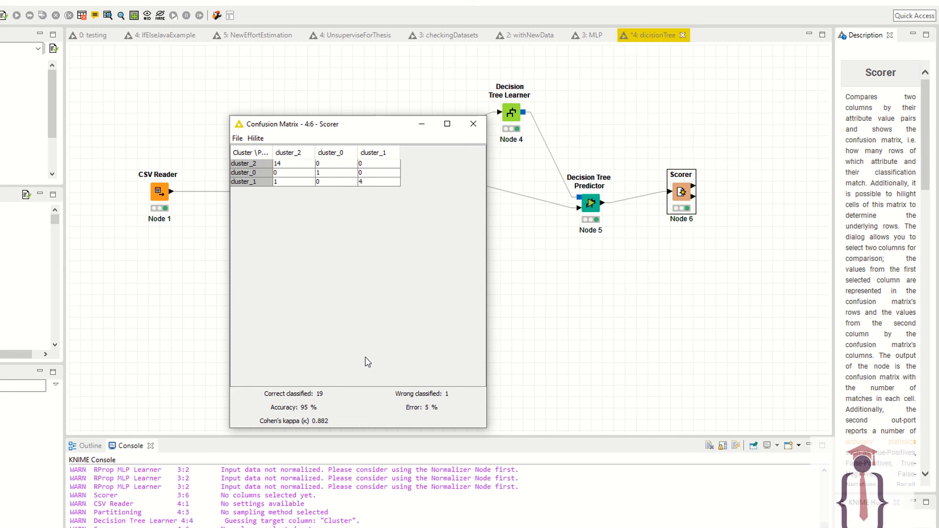
mouse_move(390, 152)
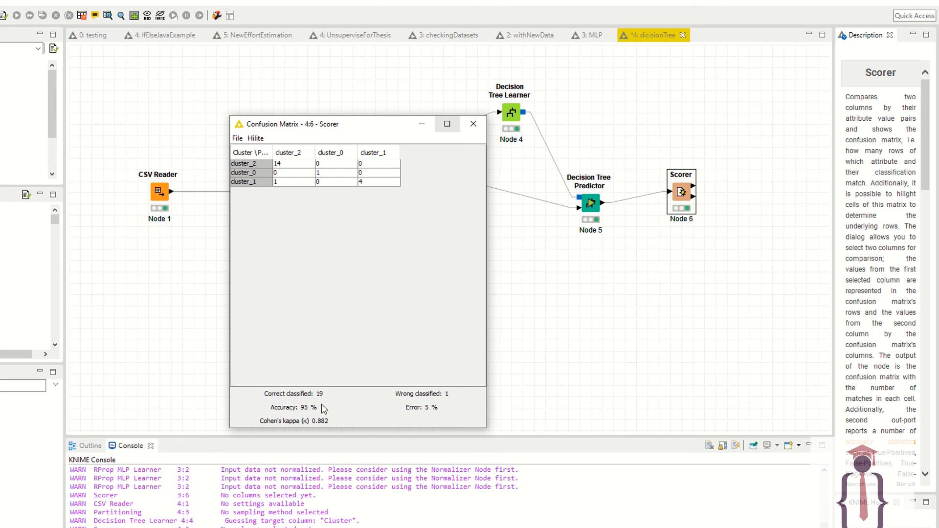
mouse_move(350, 275)
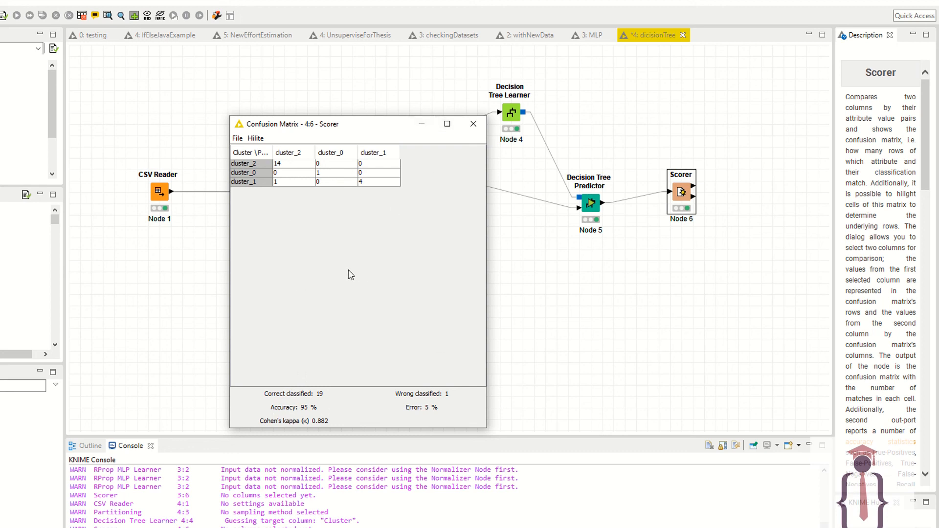
- Close the confusion matrix, glance at the MLP workflow, then return to dicisionTree
click(473, 124)
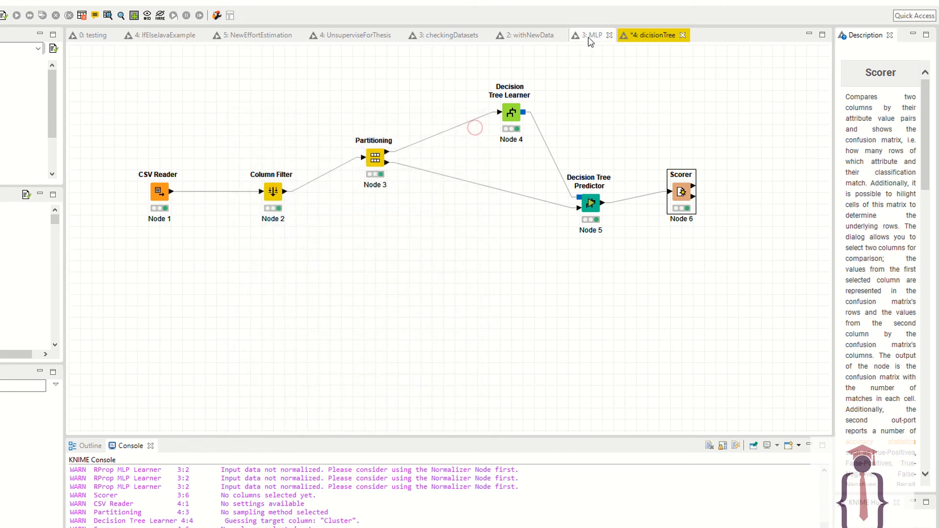
click(589, 35)
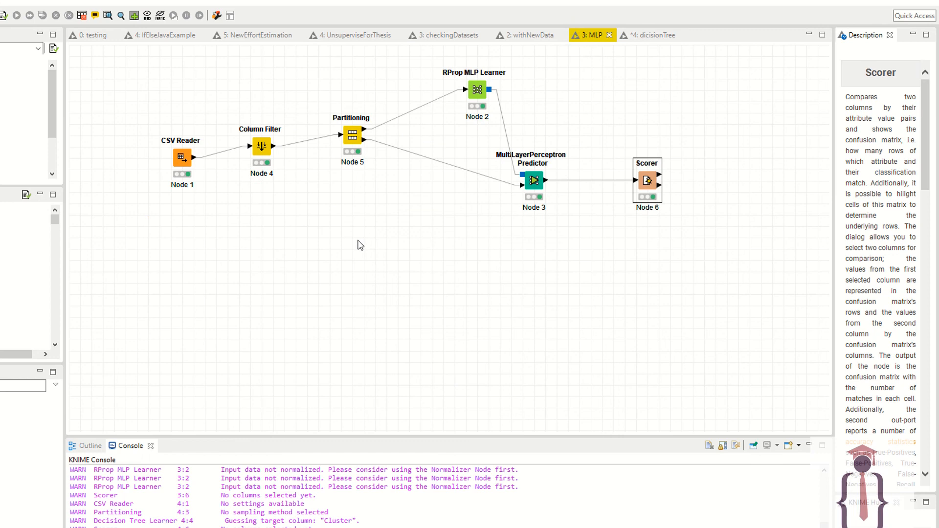
click(645, 34)
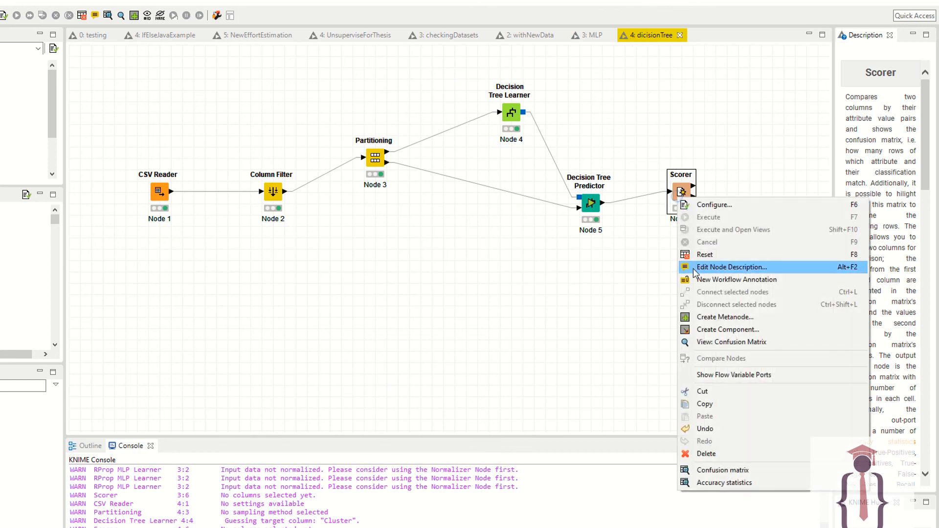
click(731, 341)
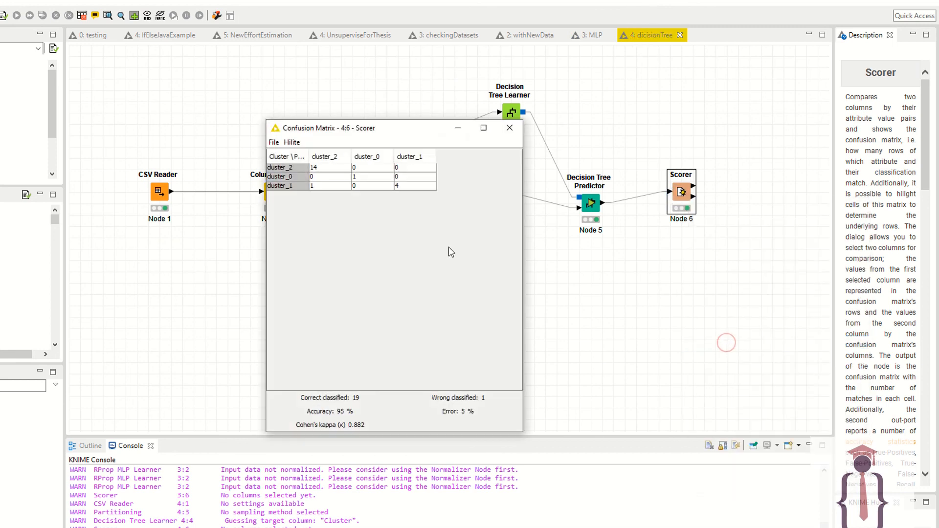
mouse_move(522, 128)
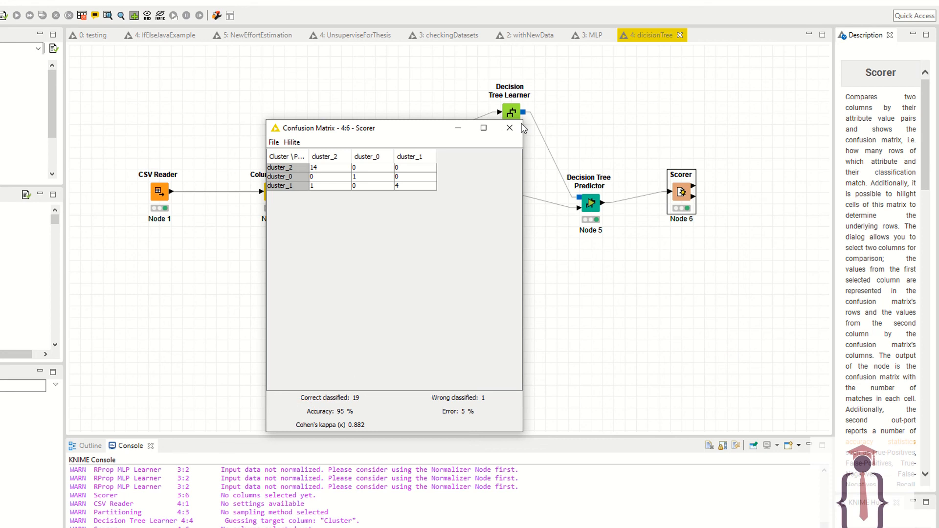
click(508, 128)
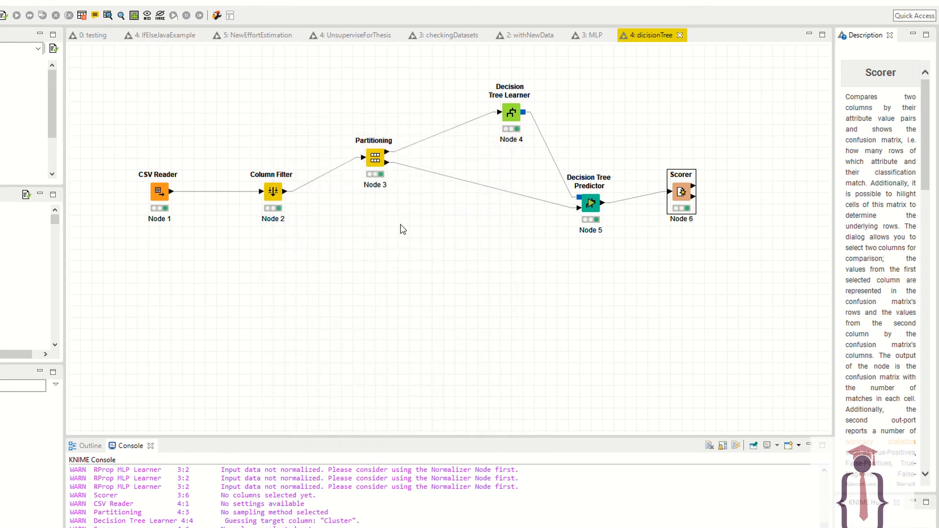